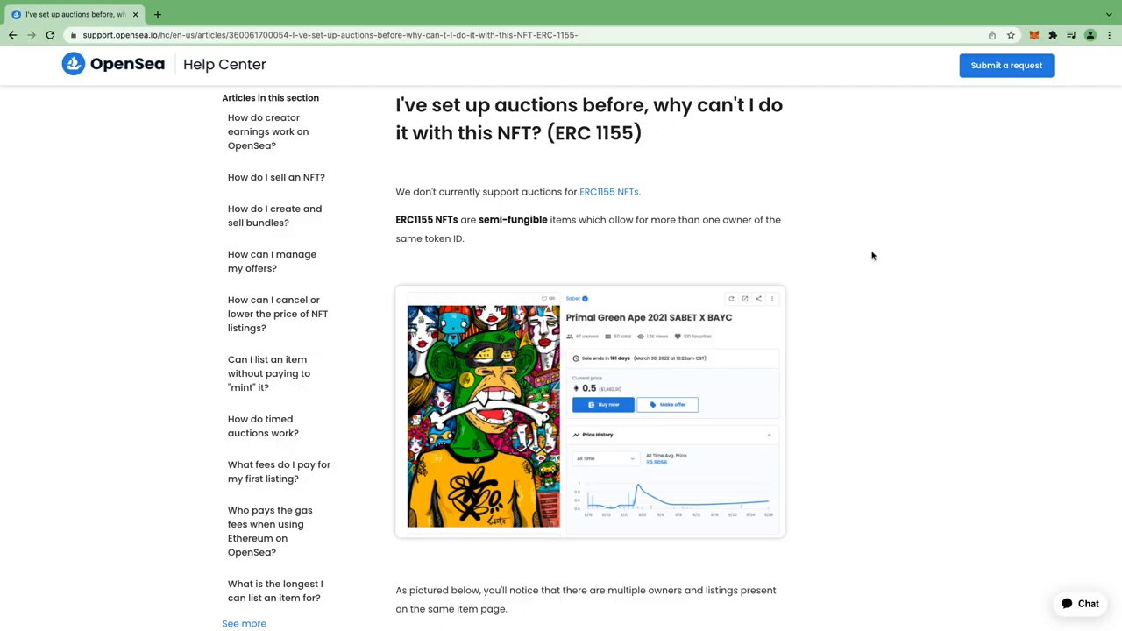
pyautogui.moveTo(524, 112)
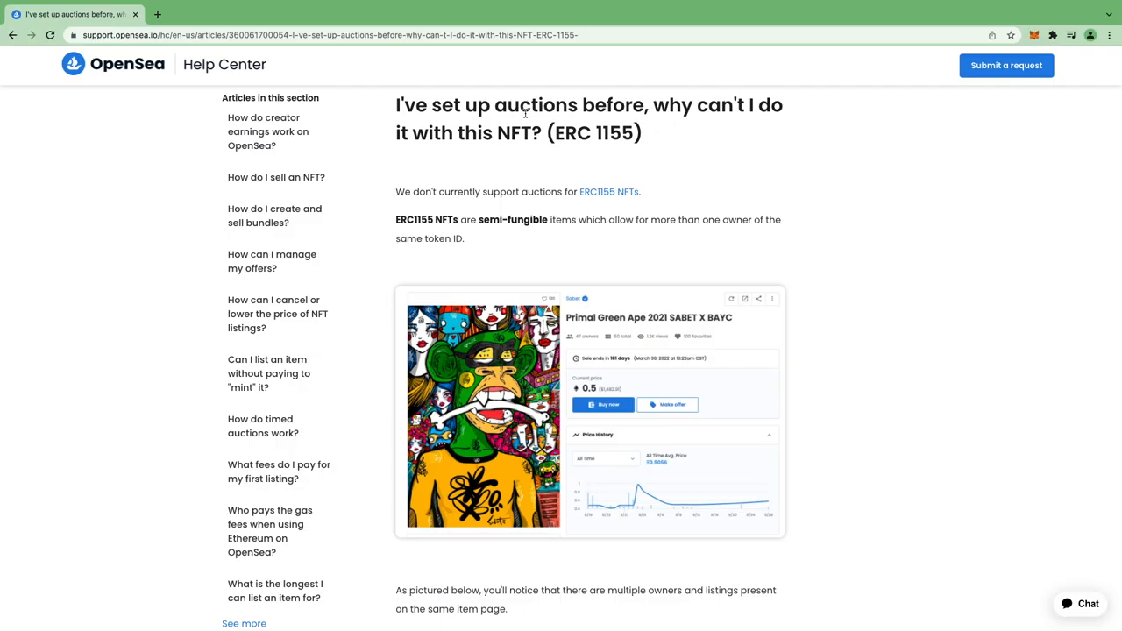
pyautogui.moveTo(687, 103)
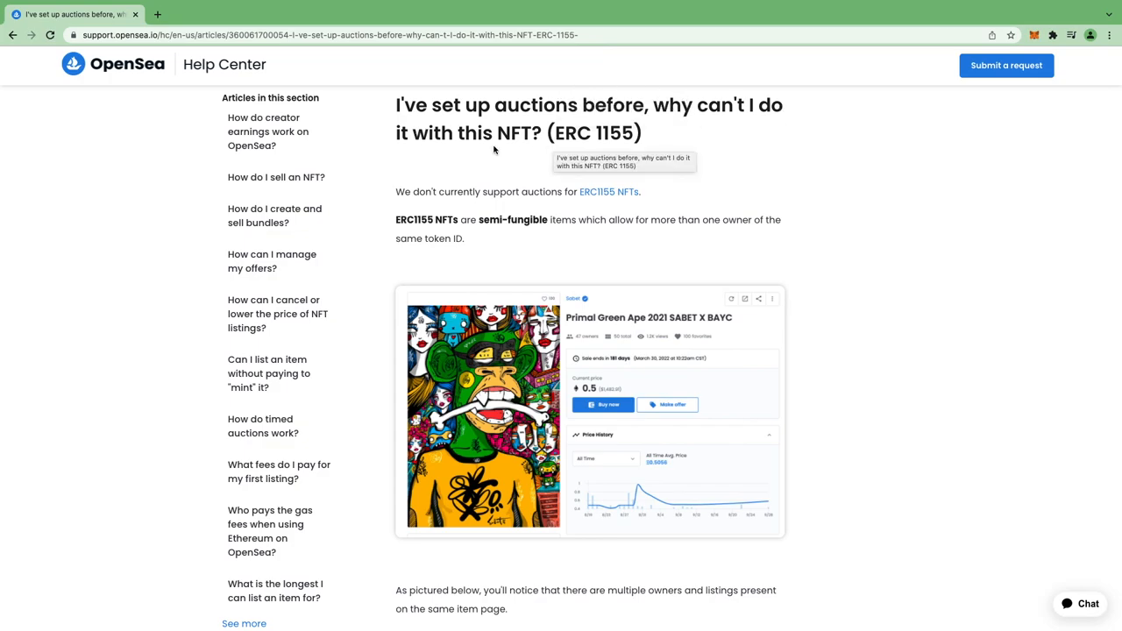
pyautogui.moveTo(654, 133)
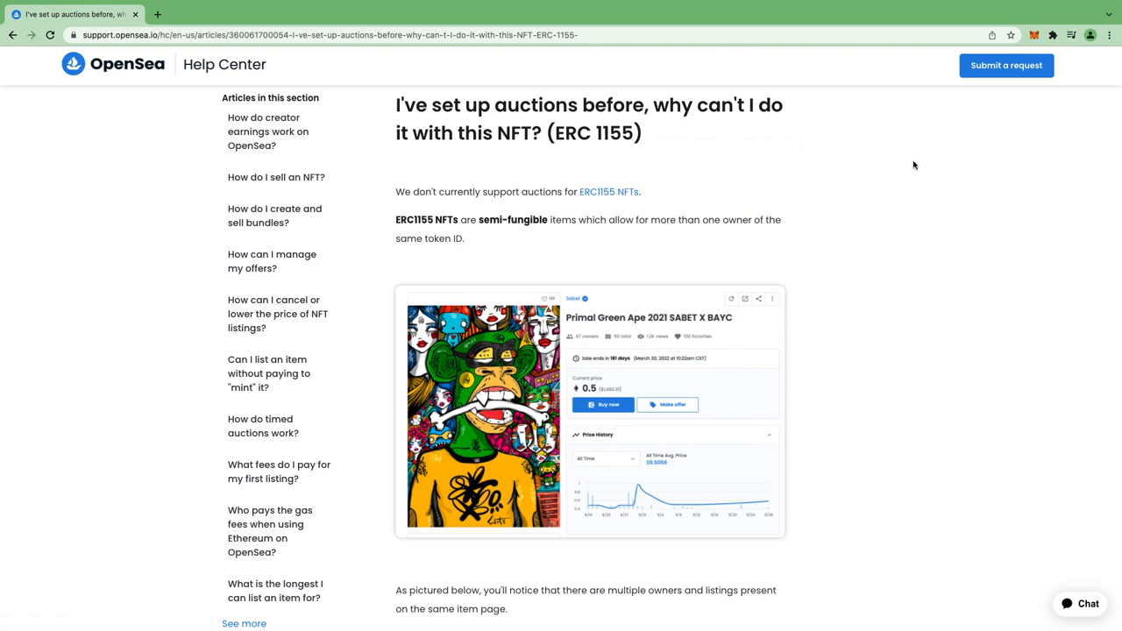
pyautogui.moveTo(666, 186)
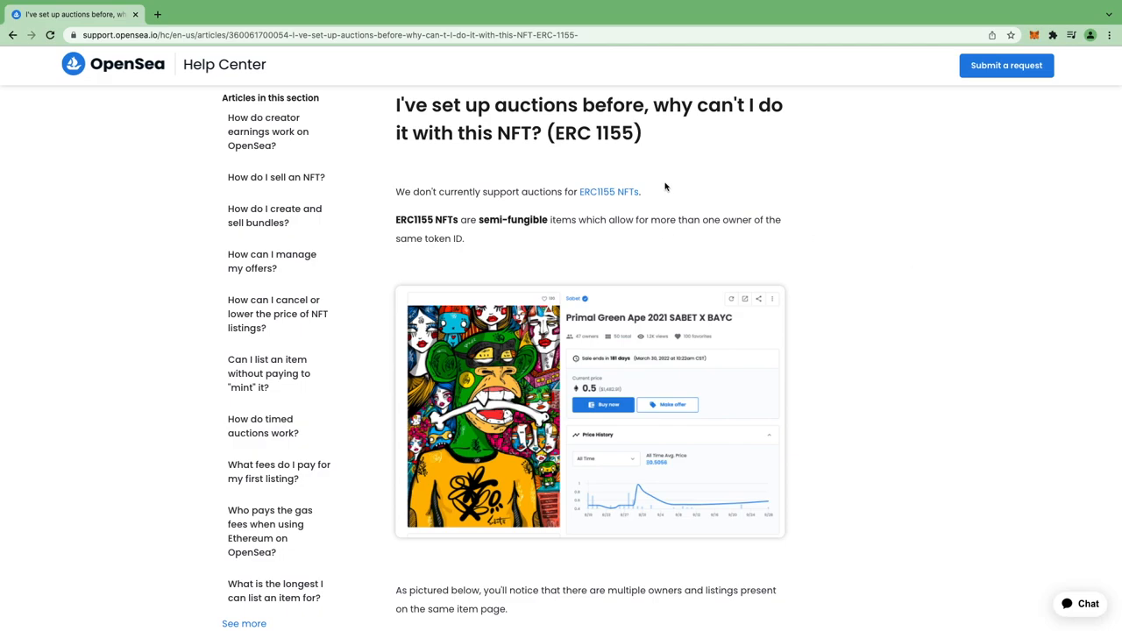
pyautogui.moveTo(691, 179)
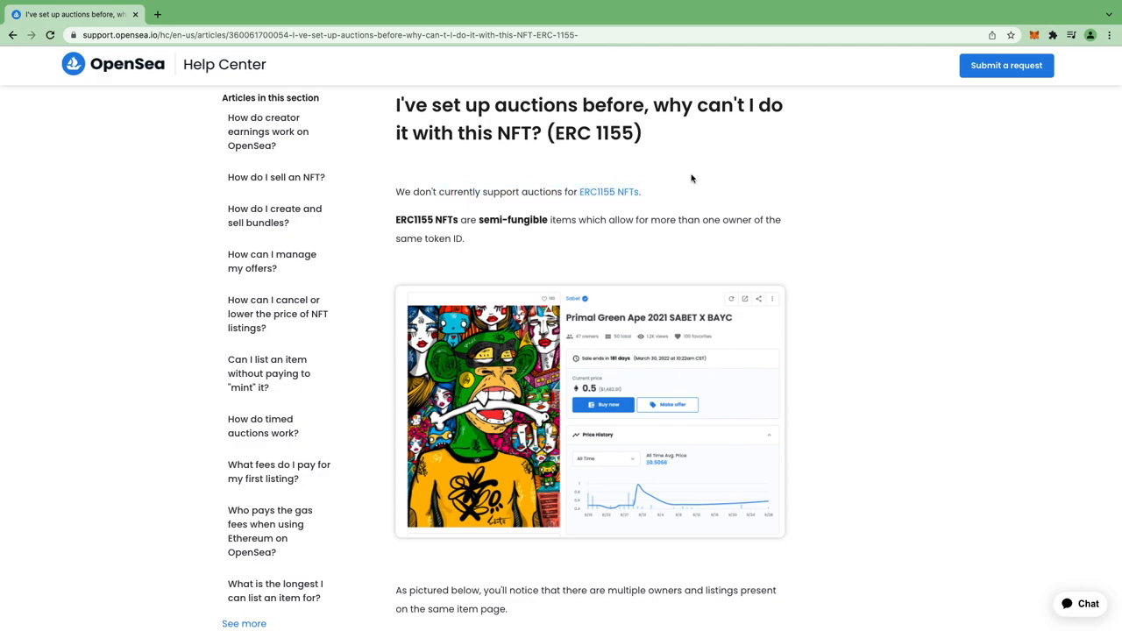
pyautogui.moveTo(930, 214)
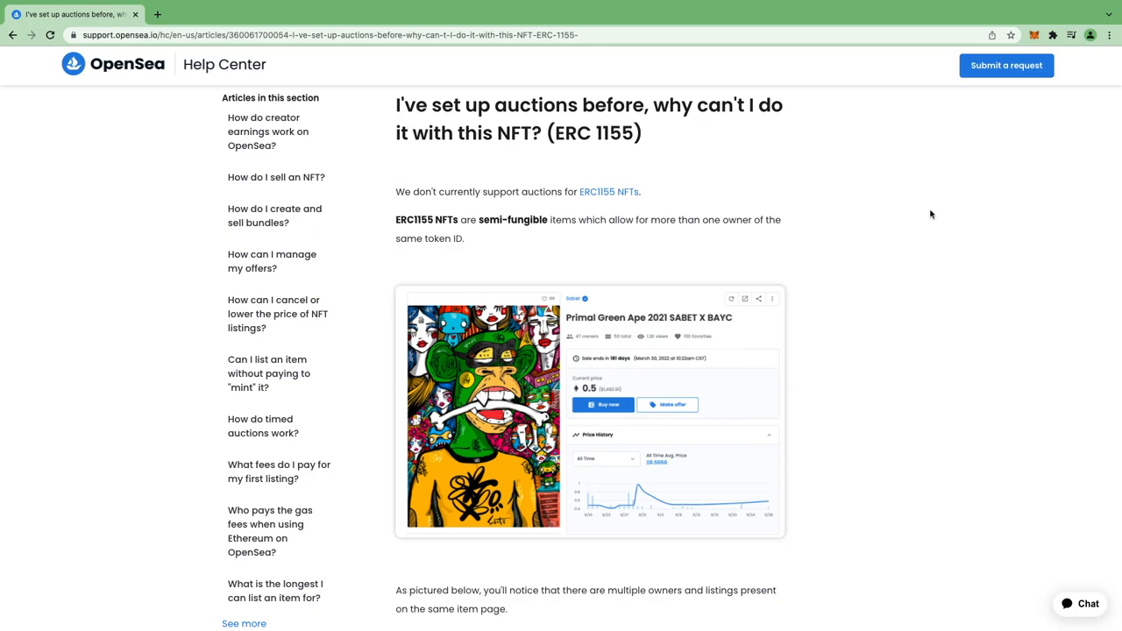
pyautogui.moveTo(908, 358)
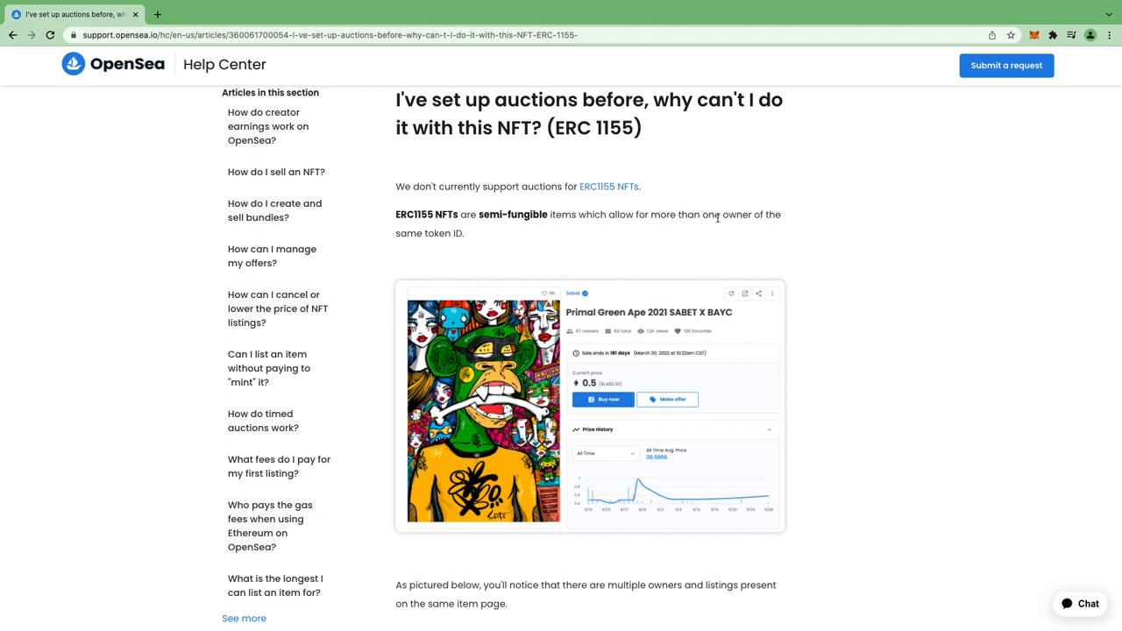
pyautogui.moveTo(417, 237)
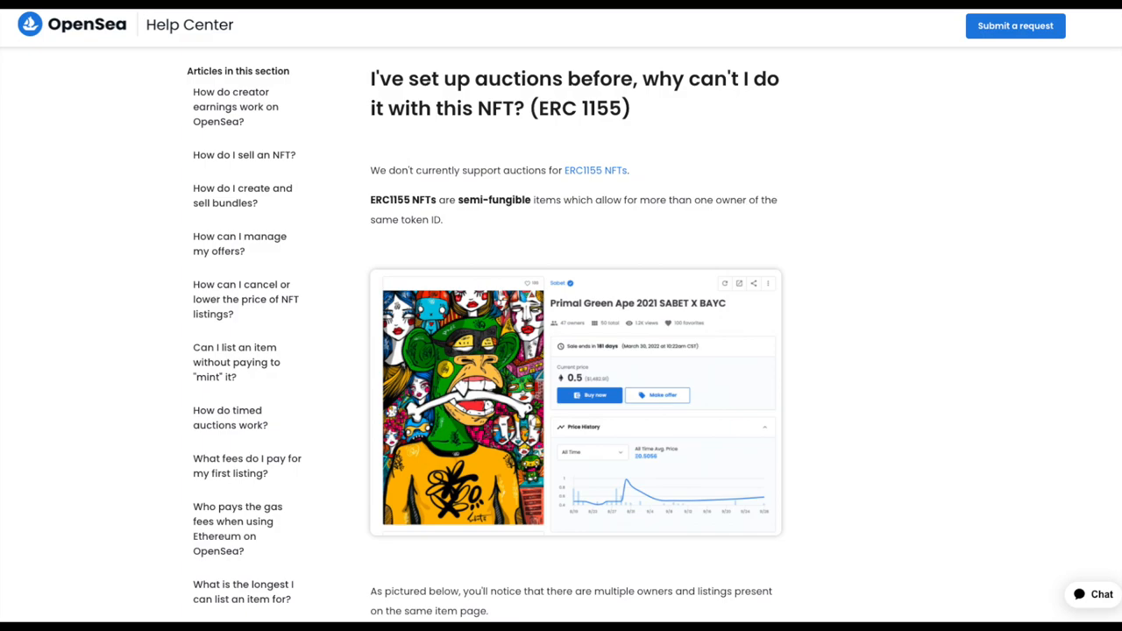
# - Read down the ERC 1155 auction article to its example of multiple listings on one item page
pyautogui.scroll(-3)
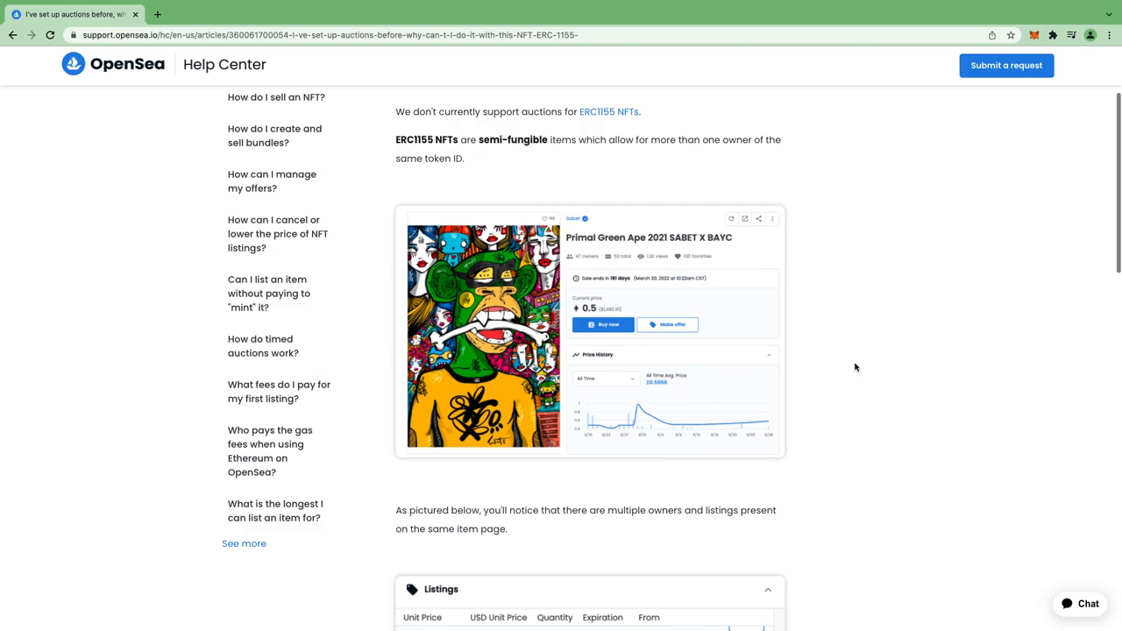
pyautogui.scroll(-3)
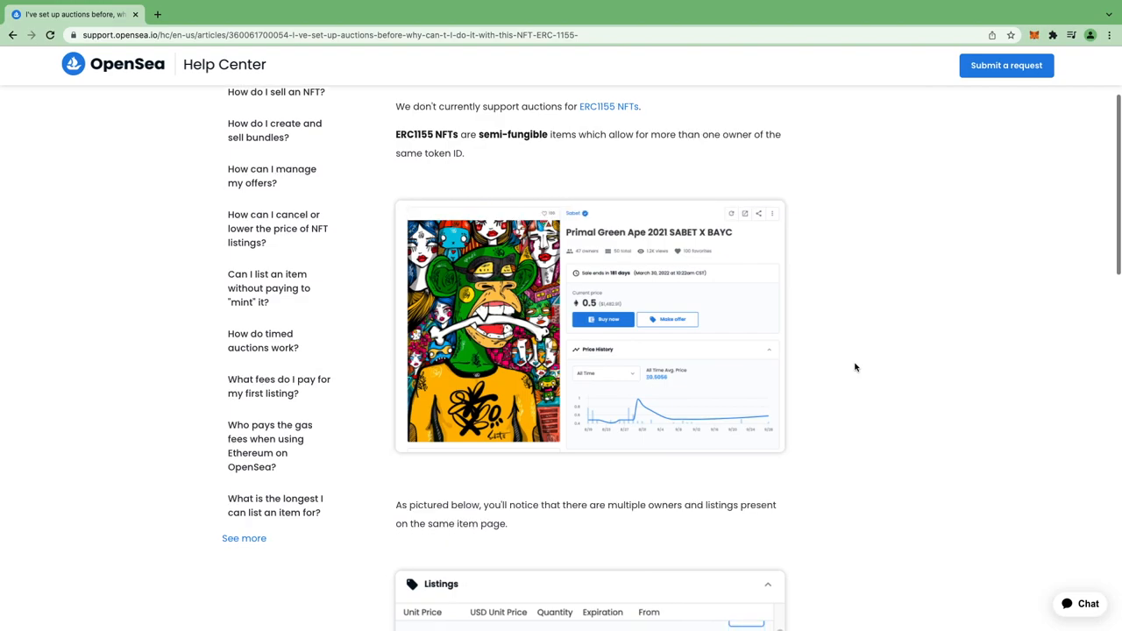
pyautogui.scroll(-3)
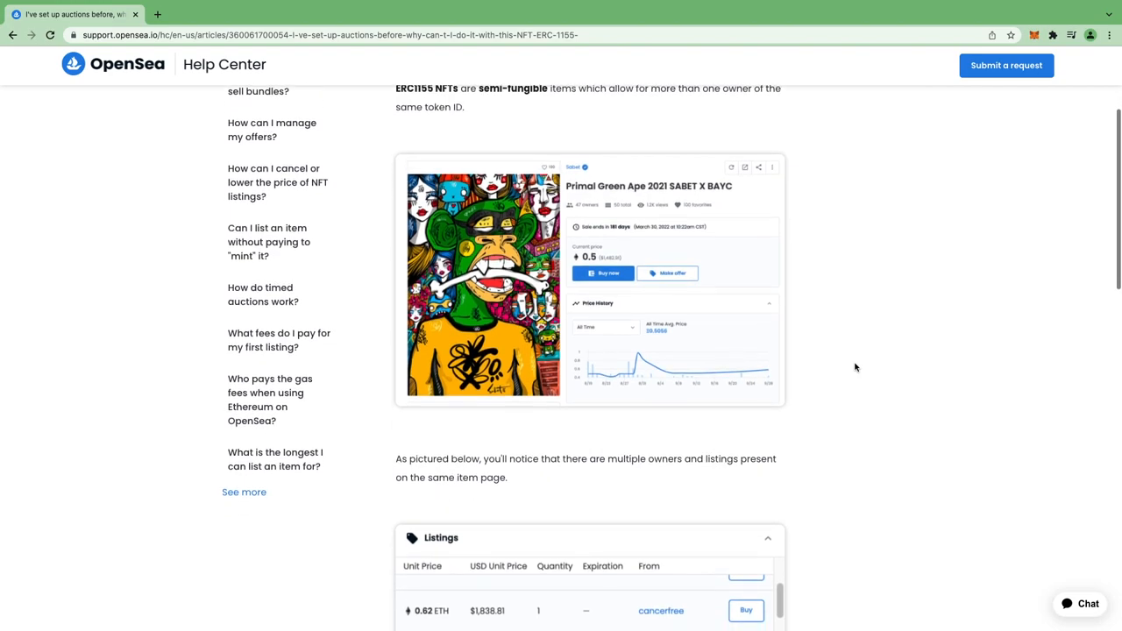
pyautogui.scroll(-3)
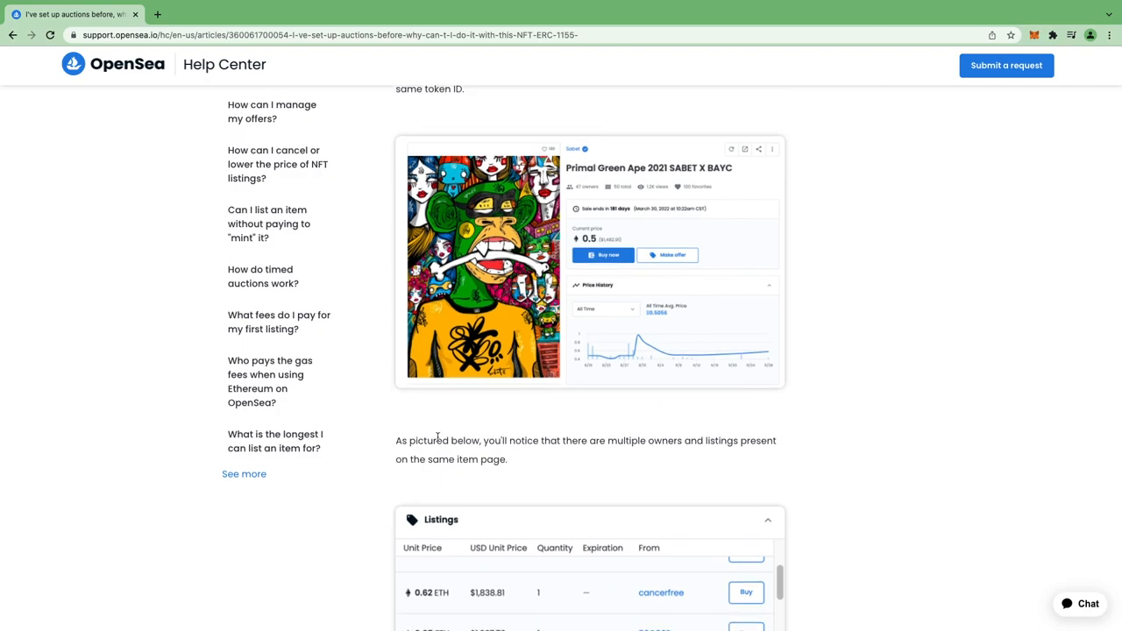
pyautogui.moveTo(780, 452)
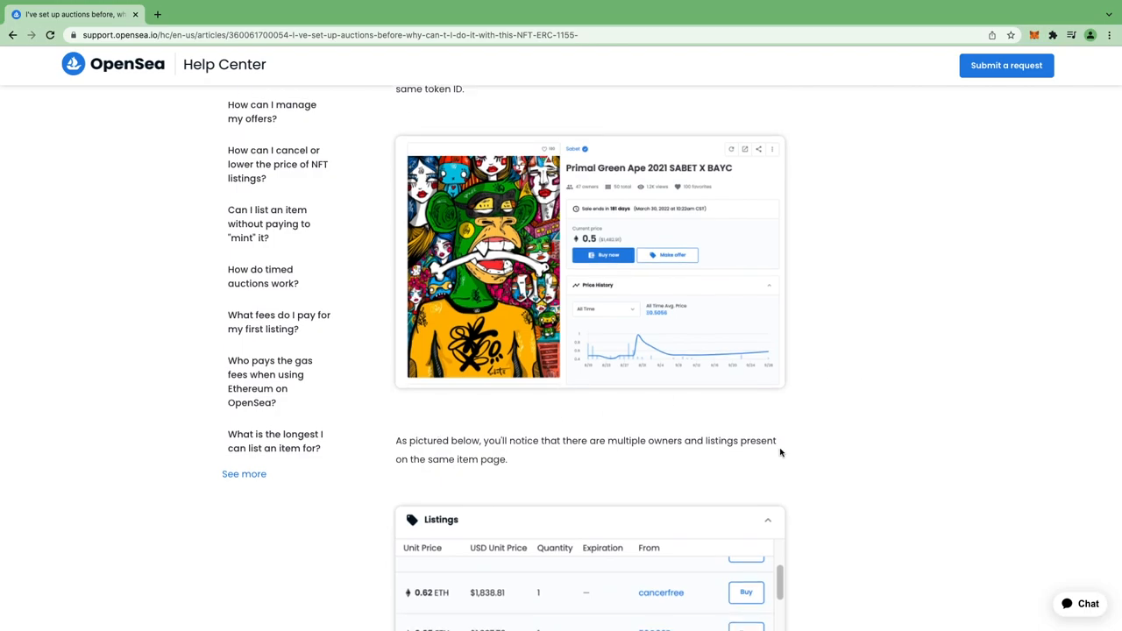
pyautogui.moveTo(528, 463)
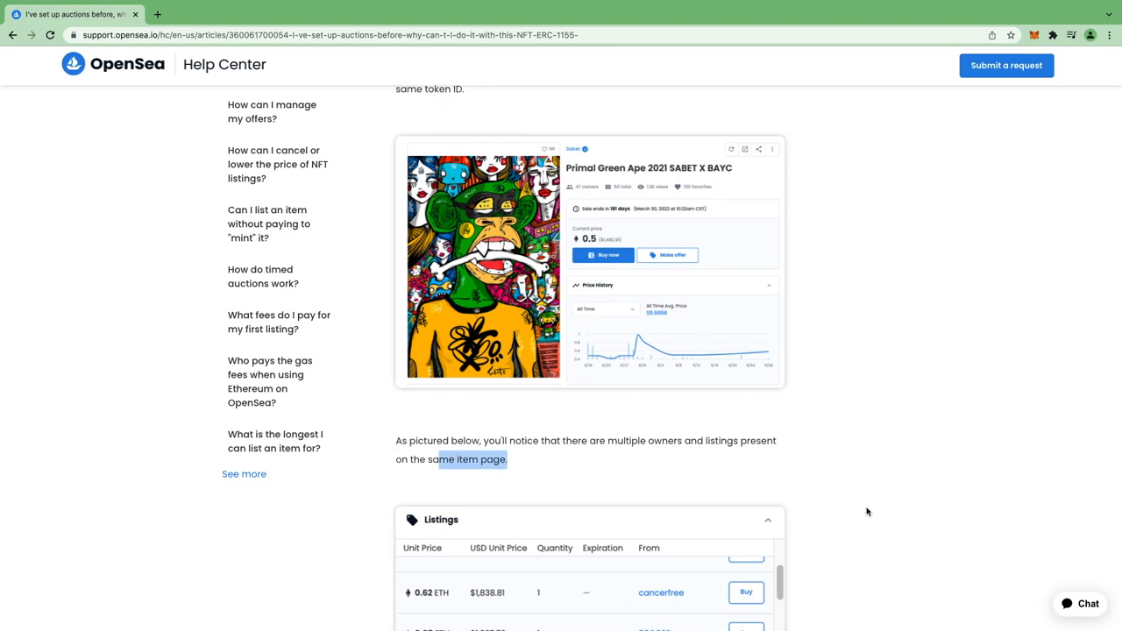
pyautogui.scroll(-3)
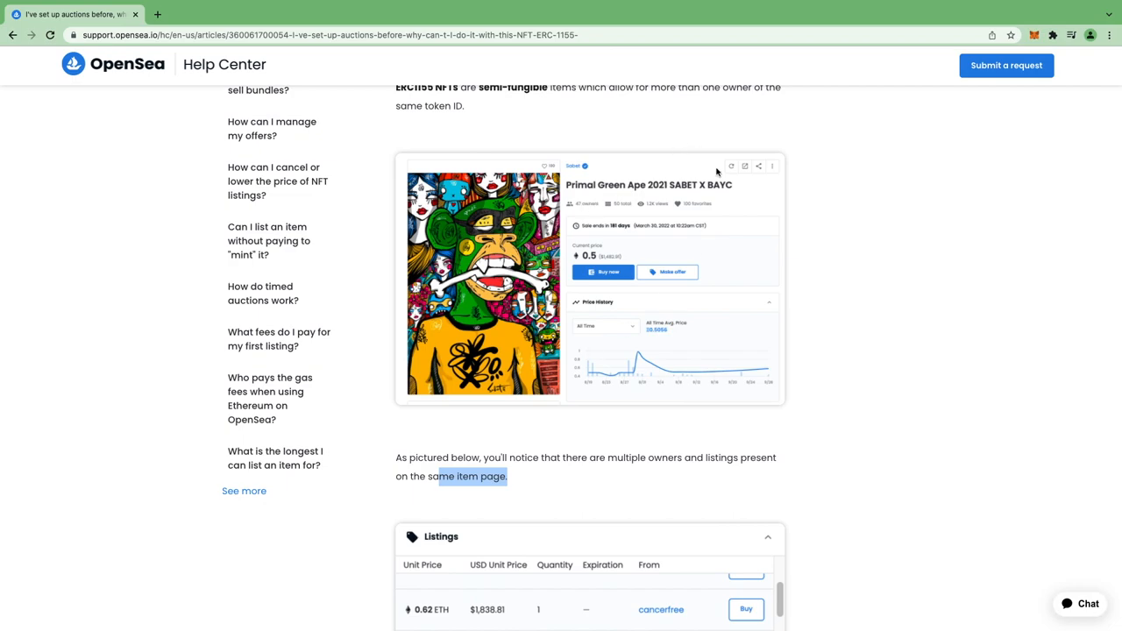
pyautogui.scroll(-3)
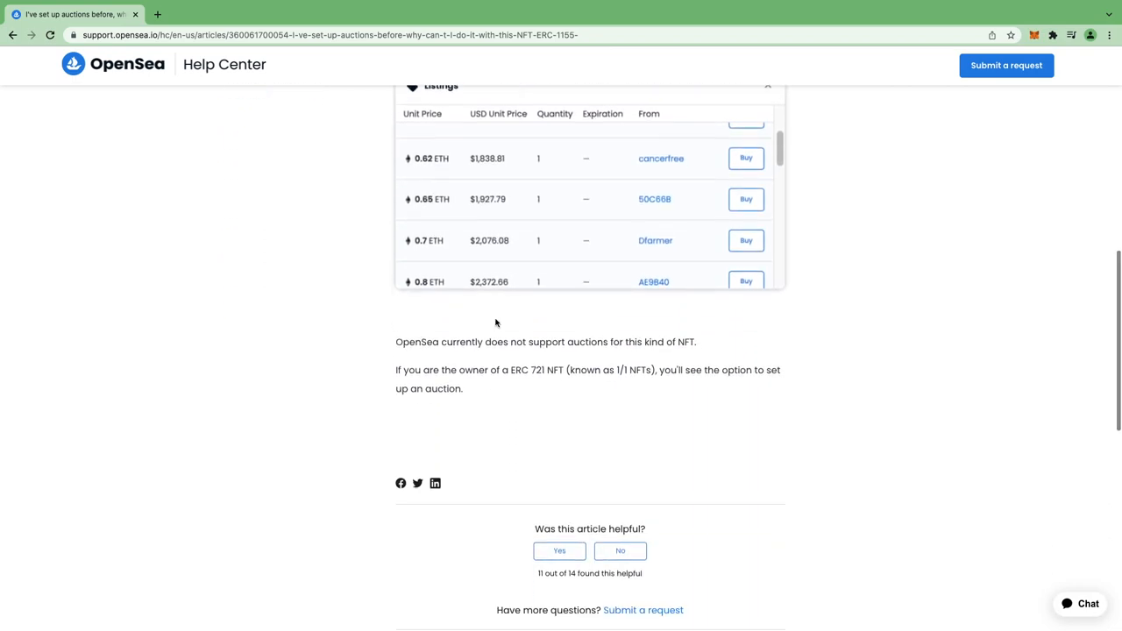
# - Highlight the notes that auctions are not supported and about owning an ERC 721 NFT, then reach the article's end
pyautogui.moveTo(452, 342); pyautogui.dragTo(579, 342)
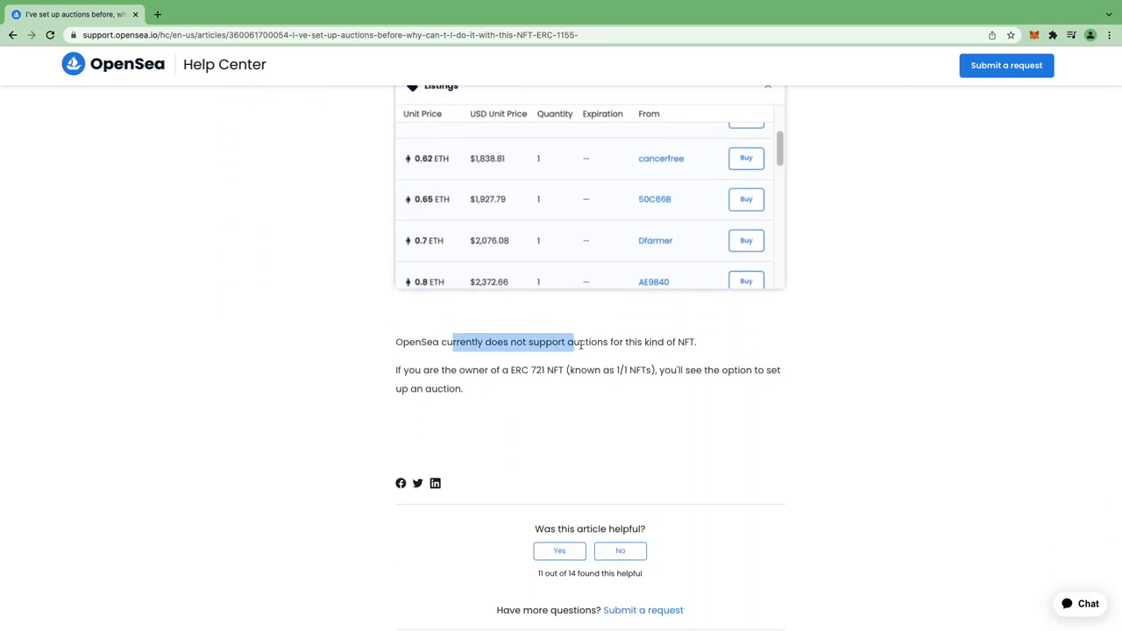
pyautogui.click(792, 344)
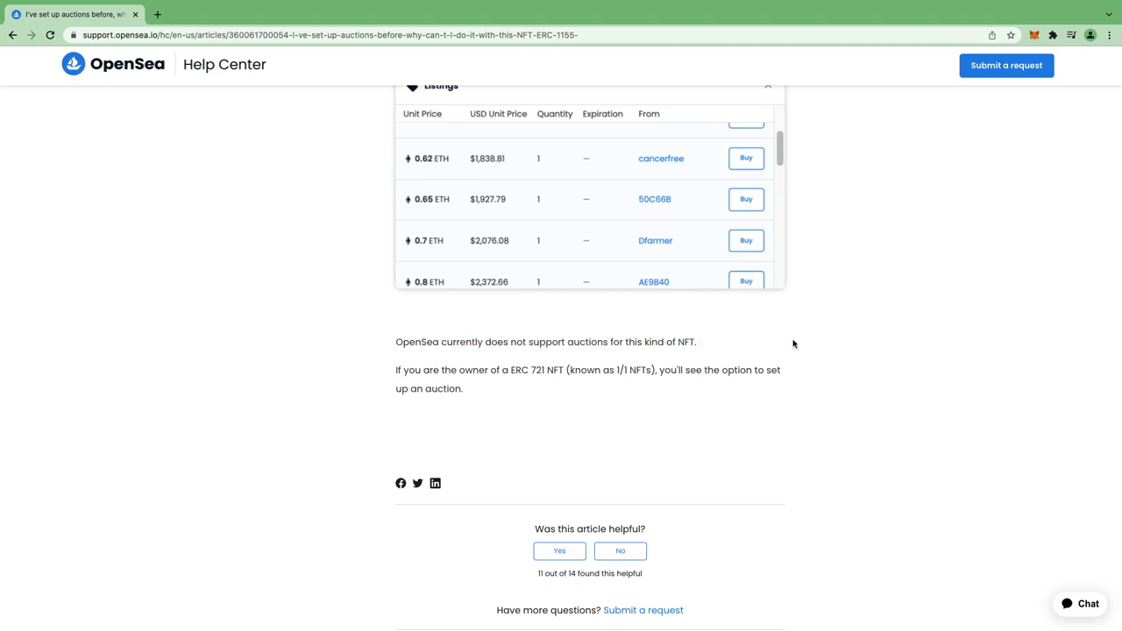
pyautogui.moveTo(401, 368); pyautogui.dragTo(568, 368)
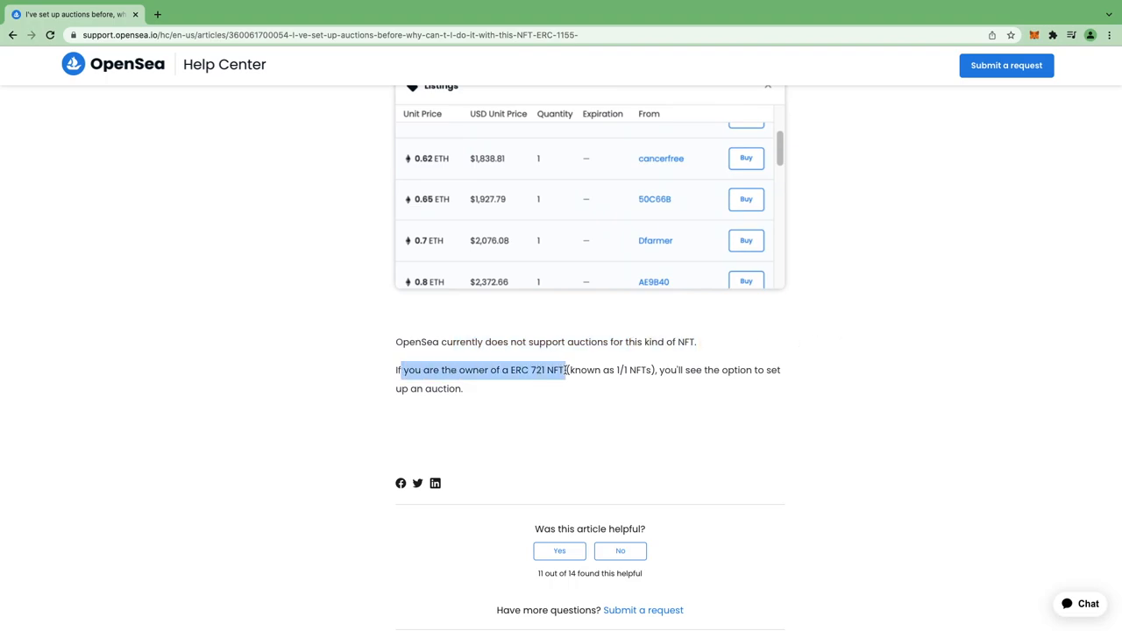
pyautogui.click(705, 396)
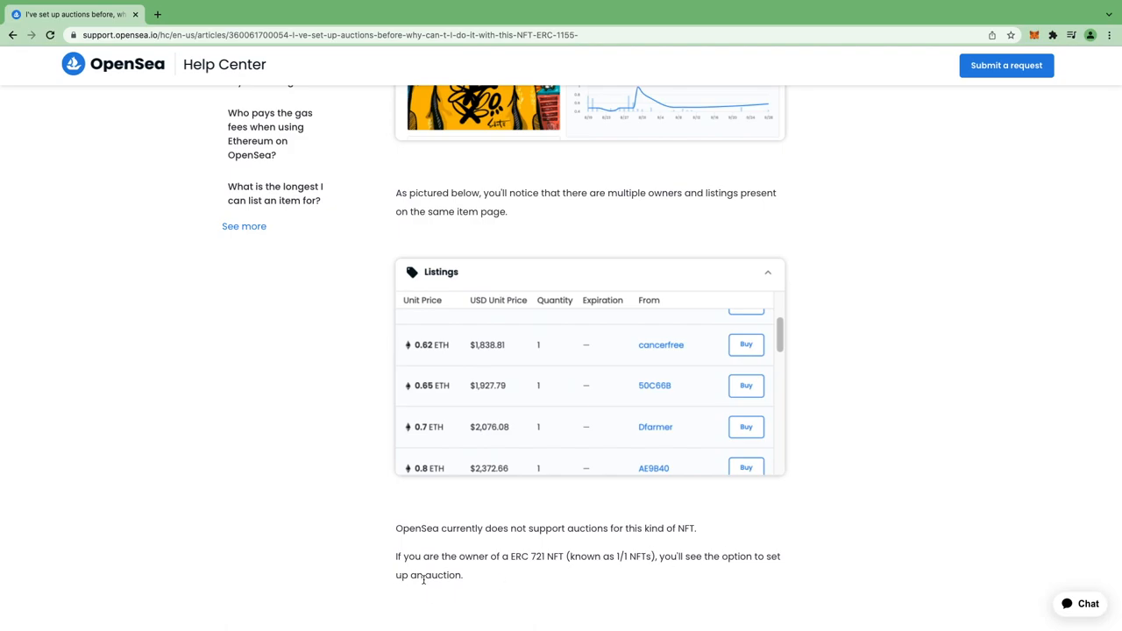
pyautogui.moveTo(970, 319)
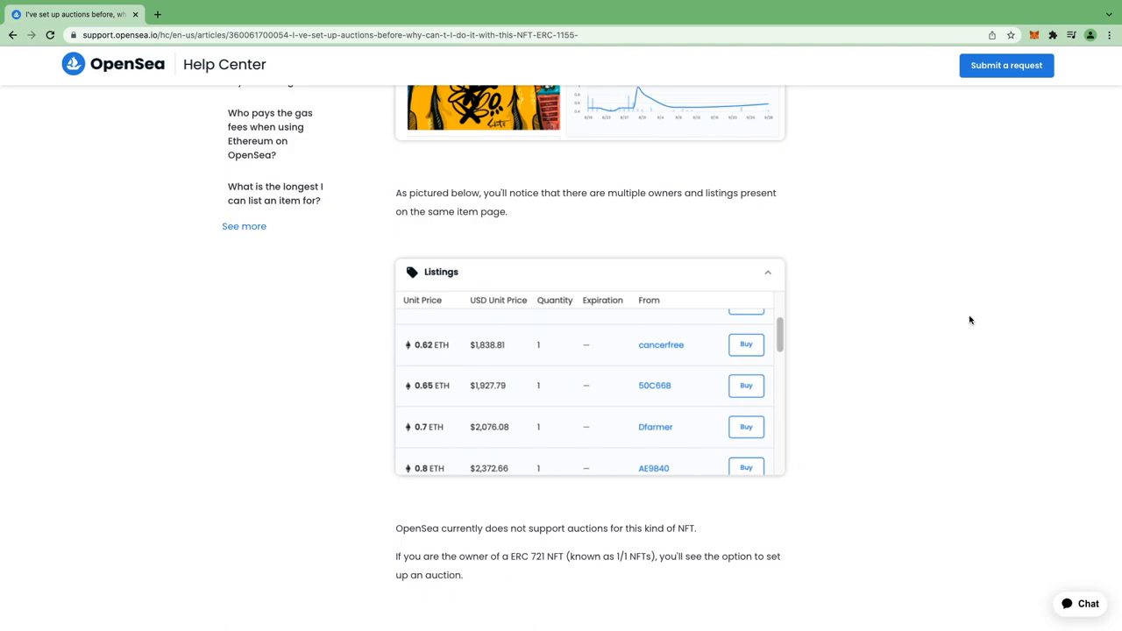
pyautogui.scroll(-3)
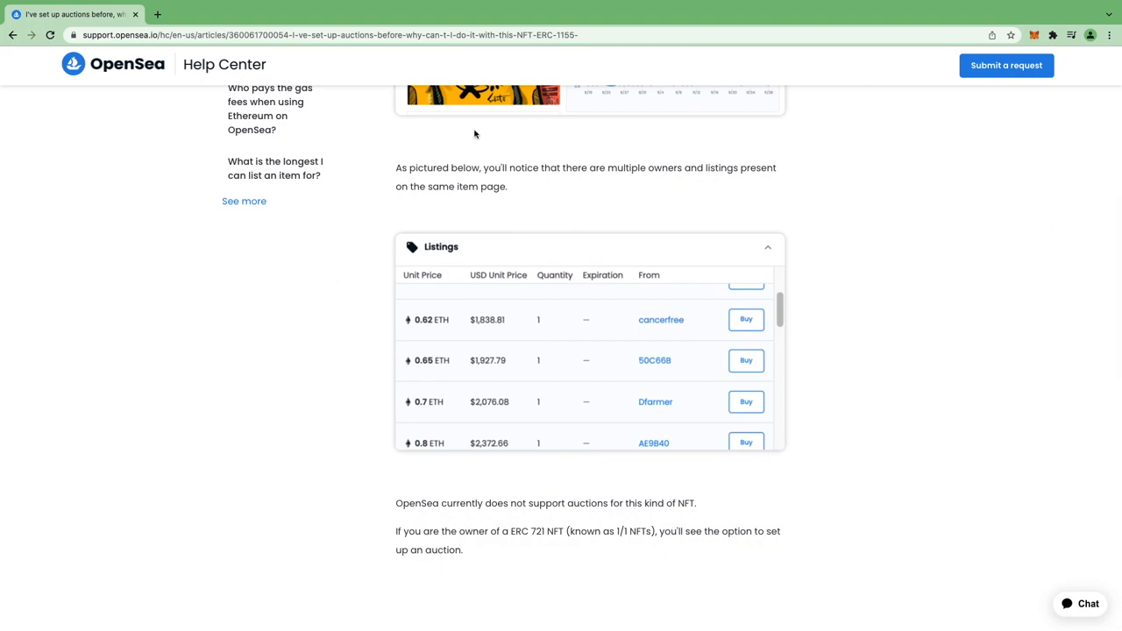
pyautogui.moveTo(880, 460)
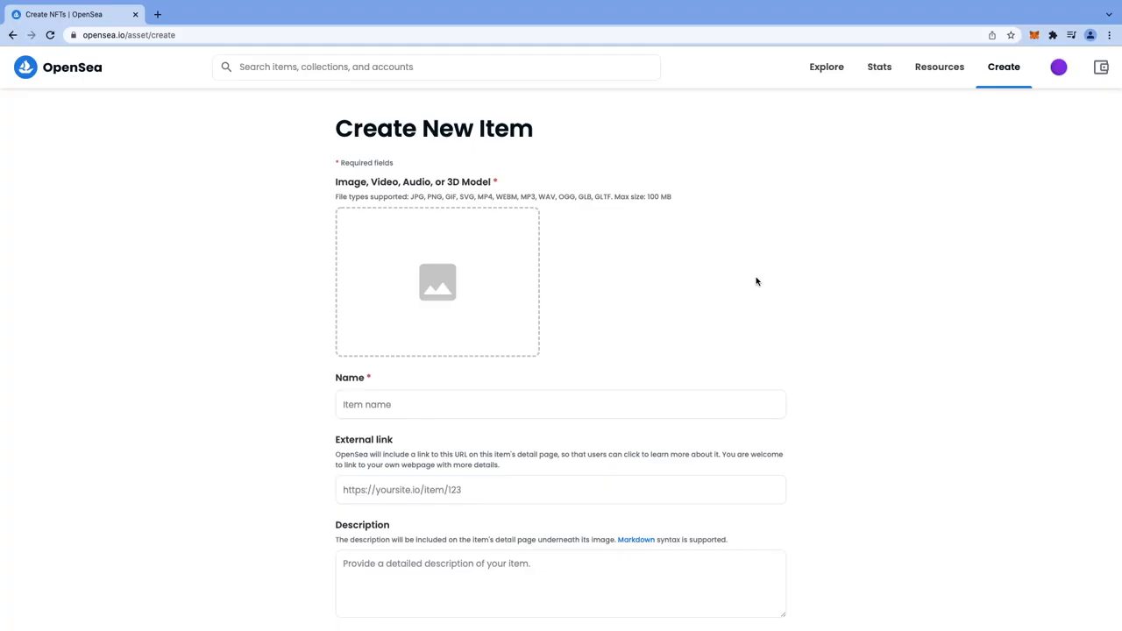
pyautogui.moveTo(896, 231)
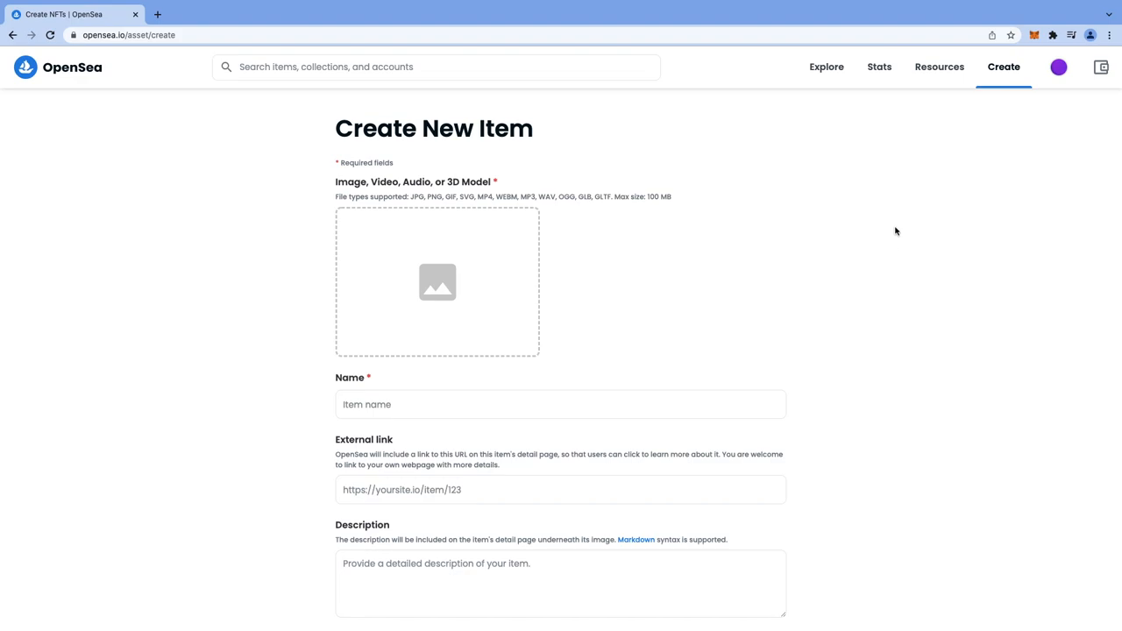
pyautogui.moveTo(909, 303)
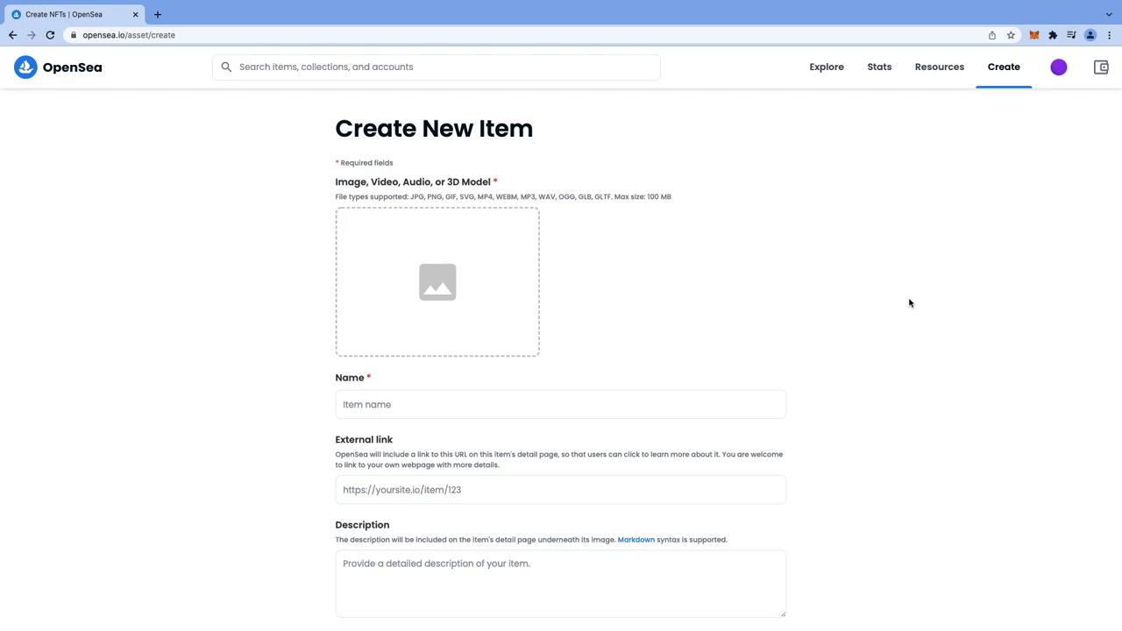
pyautogui.moveTo(980, 137)
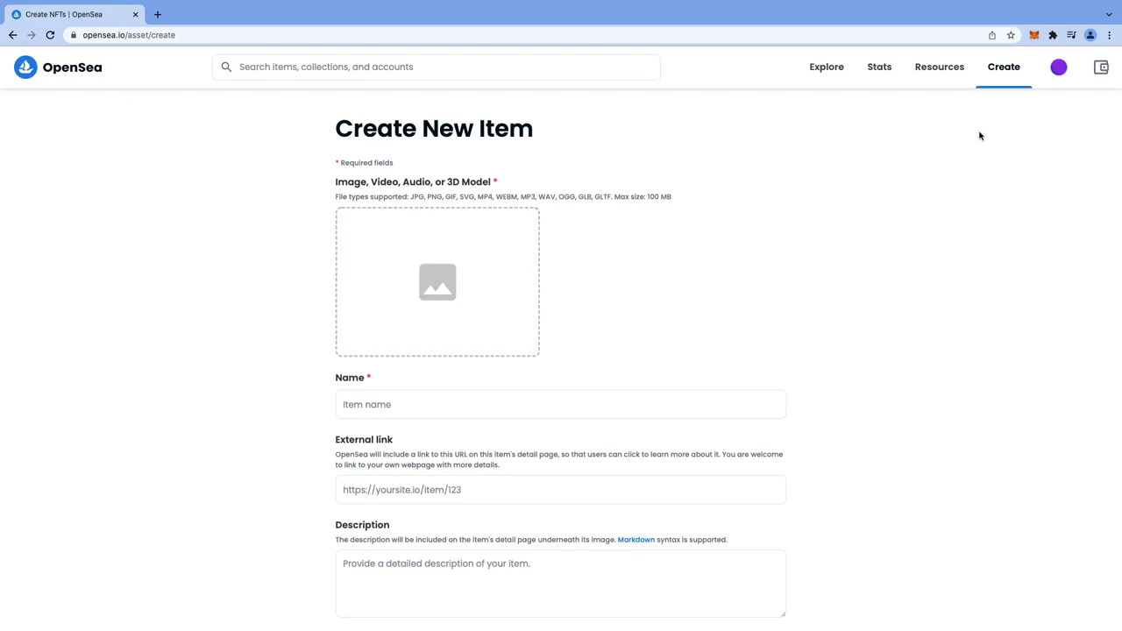
pyautogui.moveTo(1003, 67)
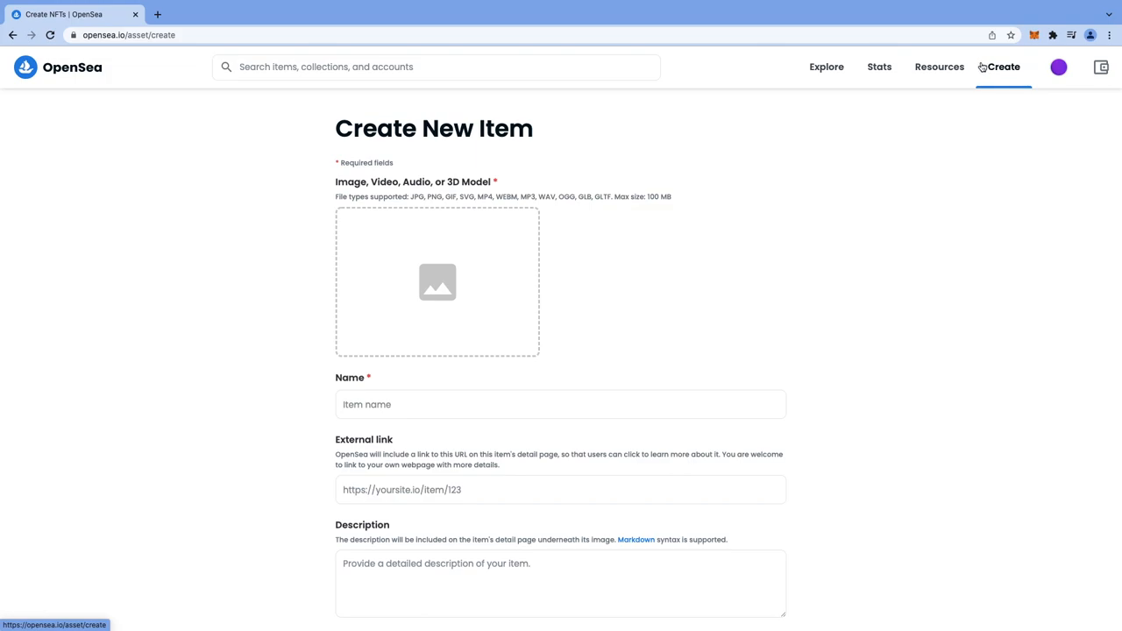
pyautogui.moveTo(438, 282)
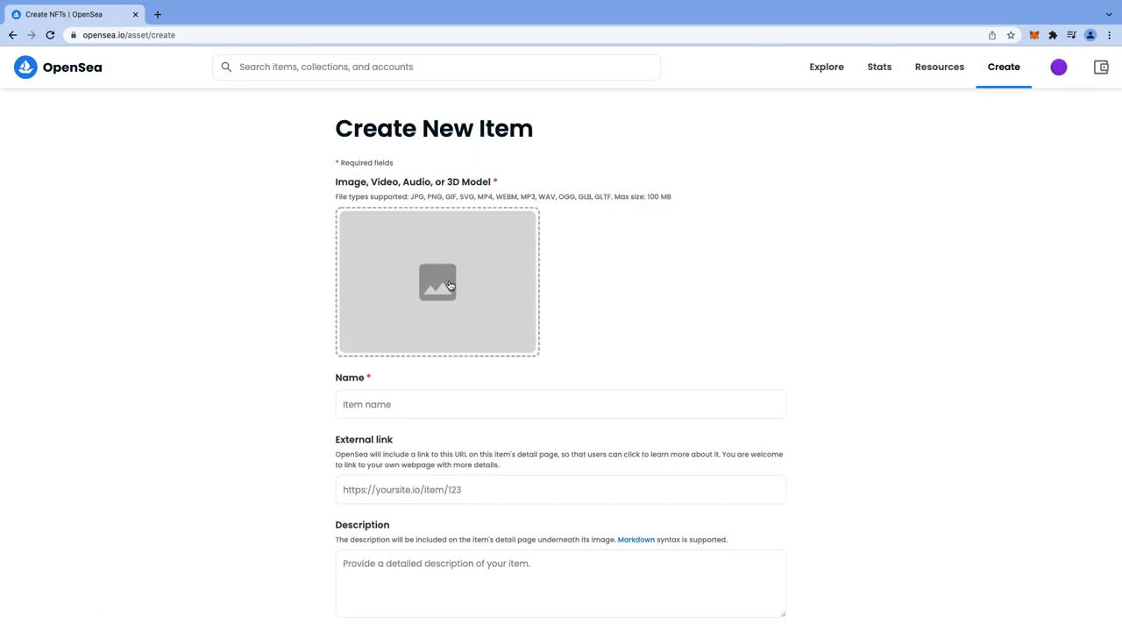
# - Upload the fractal PNG, name the item mandelbrot-set and enter 1 lower in the form
pyautogui.click(436, 283)
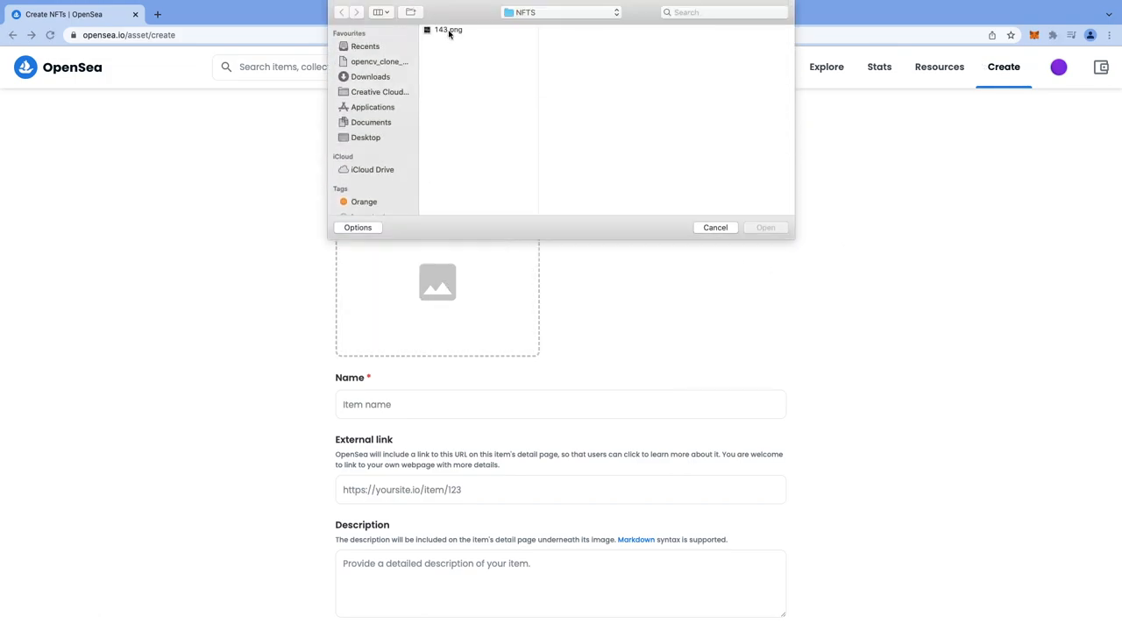
pyautogui.click(715, 228)
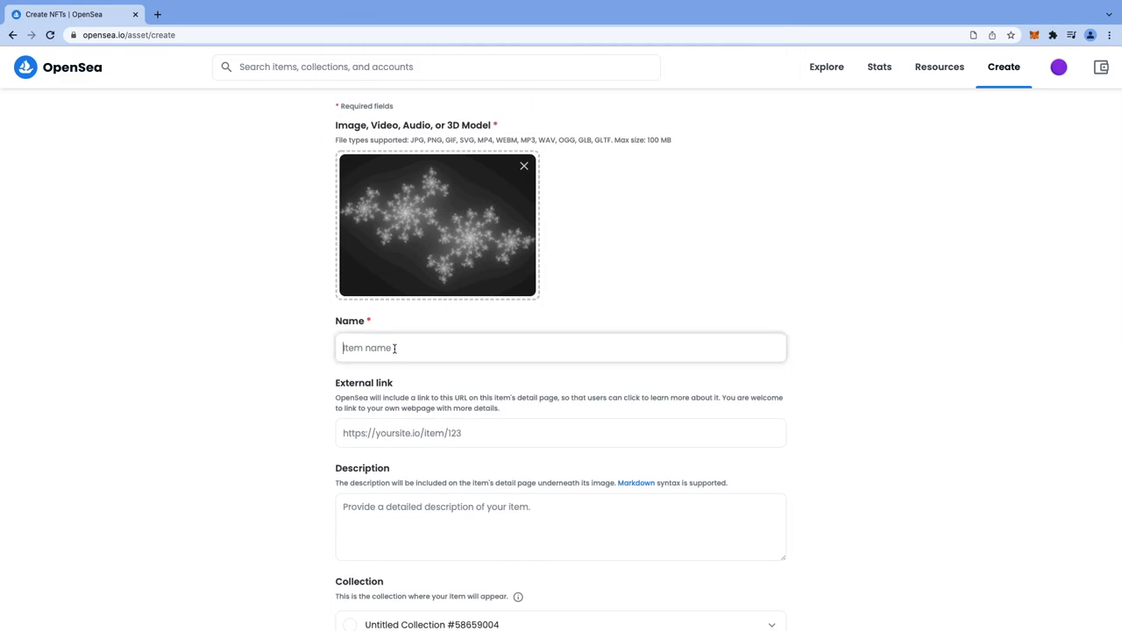
pyautogui.write('mandel')
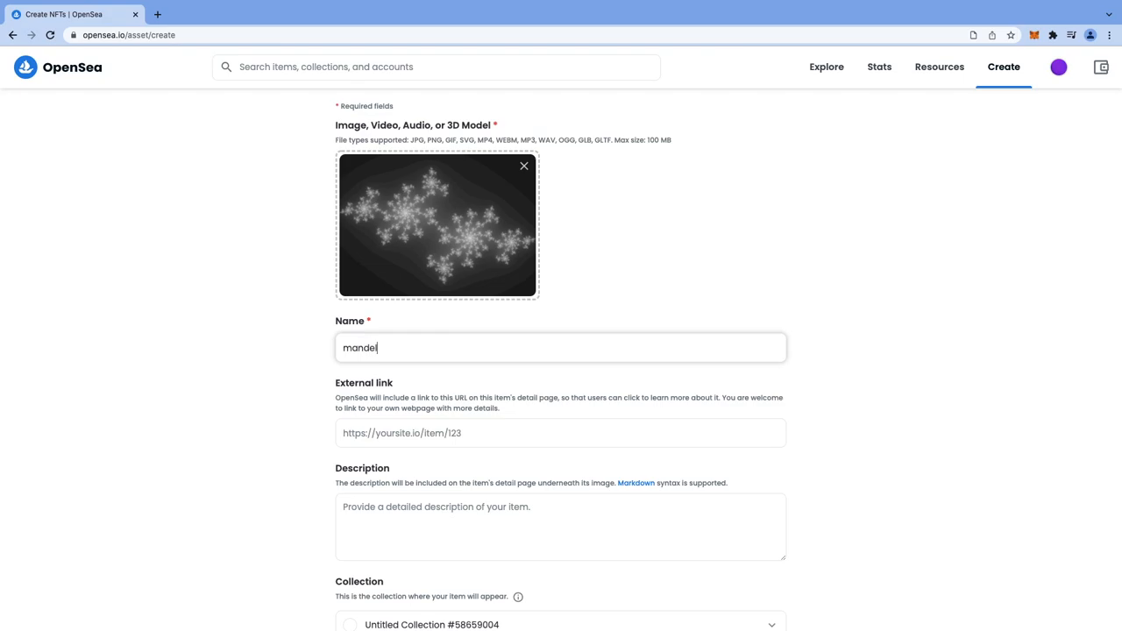
pyautogui.write('brot-set')
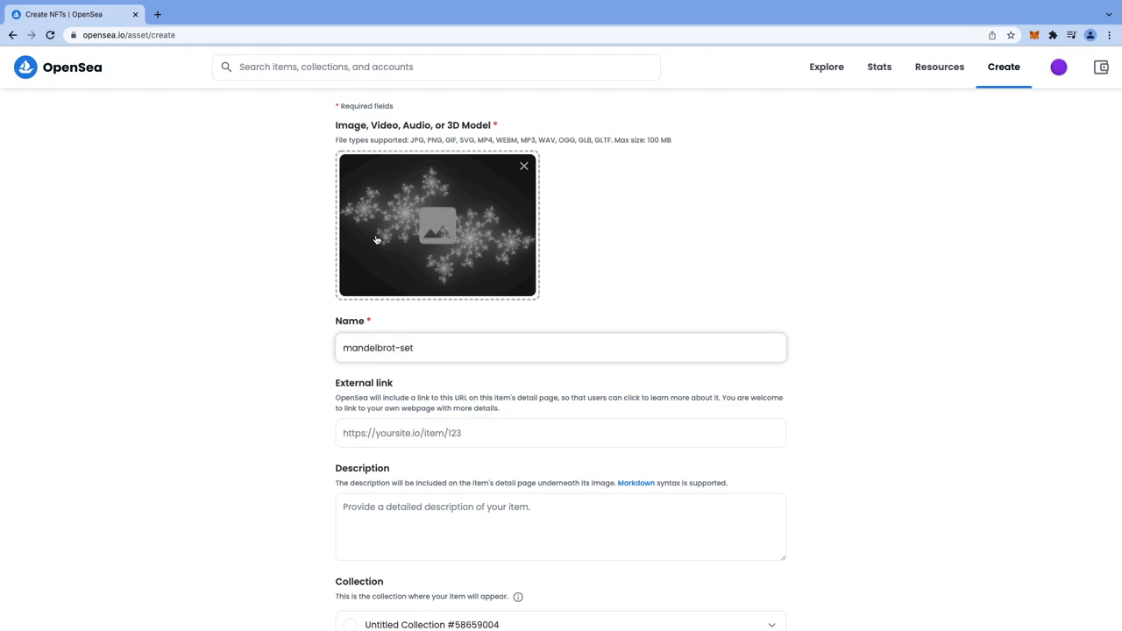
pyautogui.scroll(3)
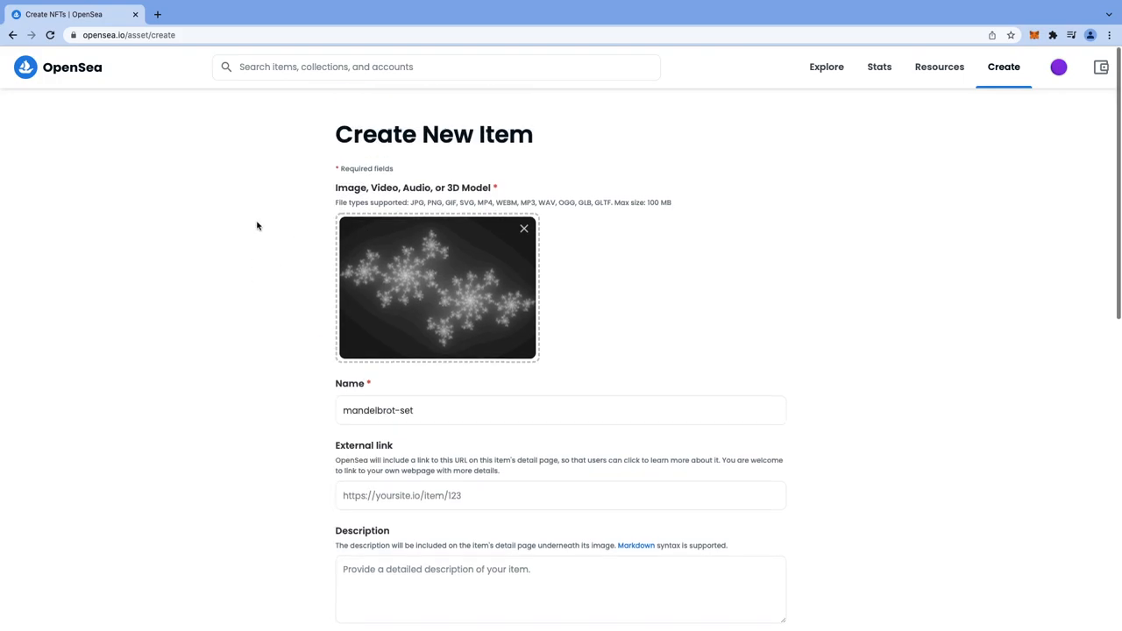
pyautogui.scroll(-3)
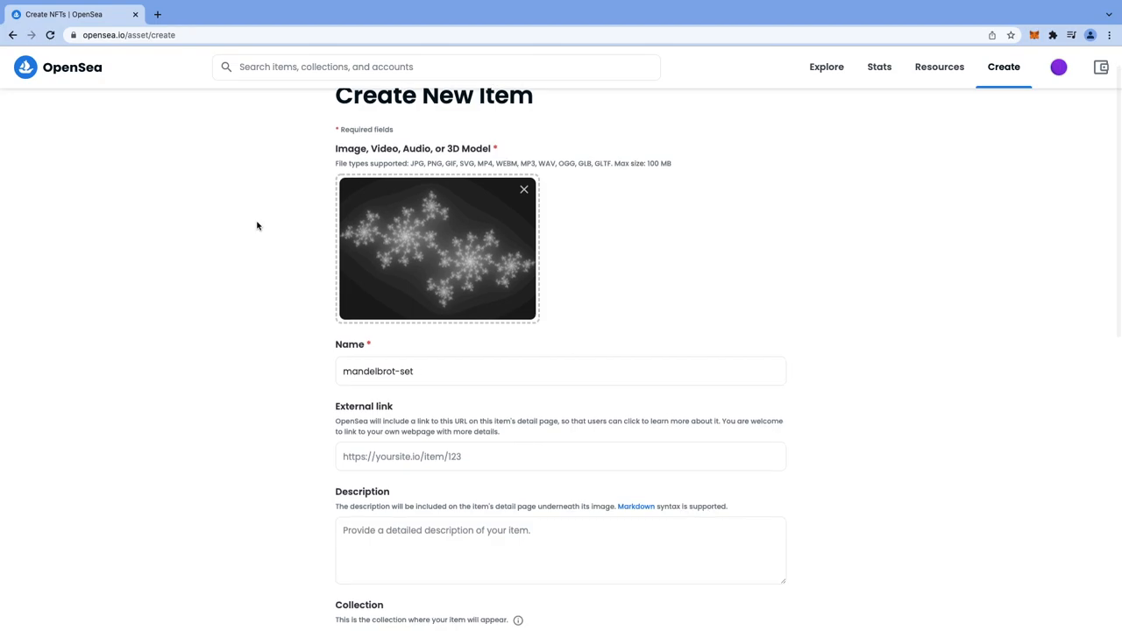
pyautogui.scroll(-3)
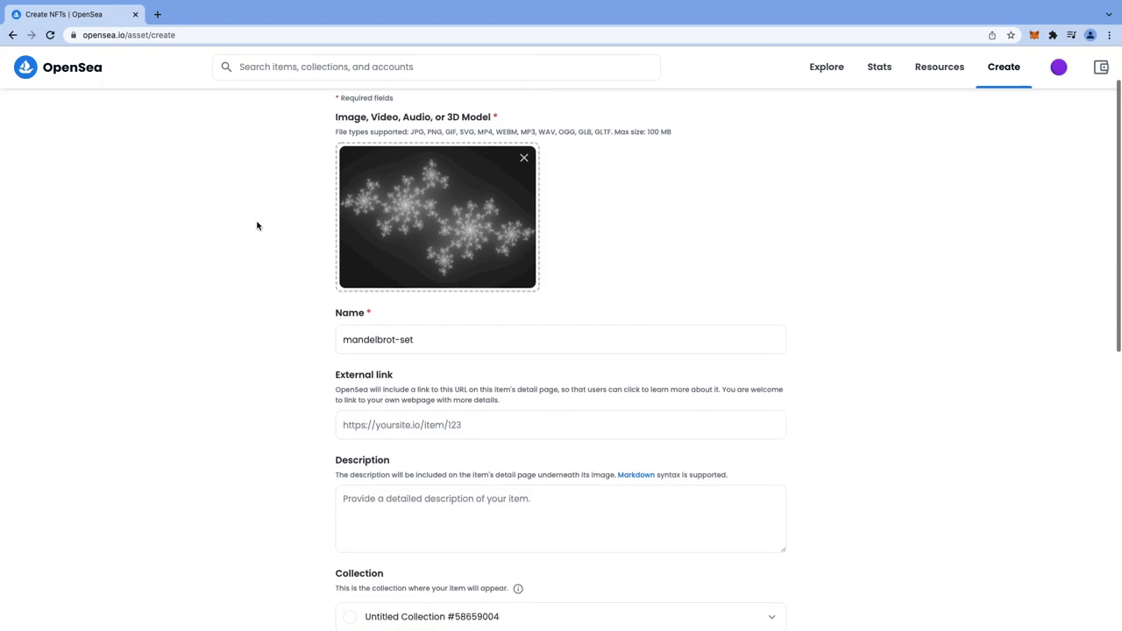
pyautogui.scroll(3)
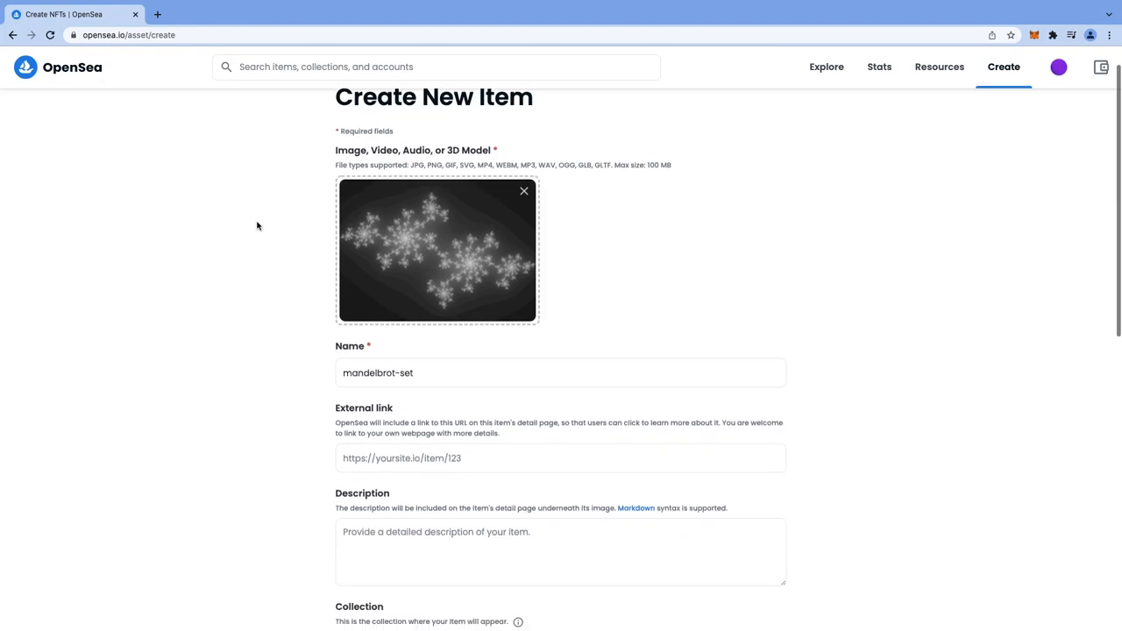
pyautogui.scroll(-3)
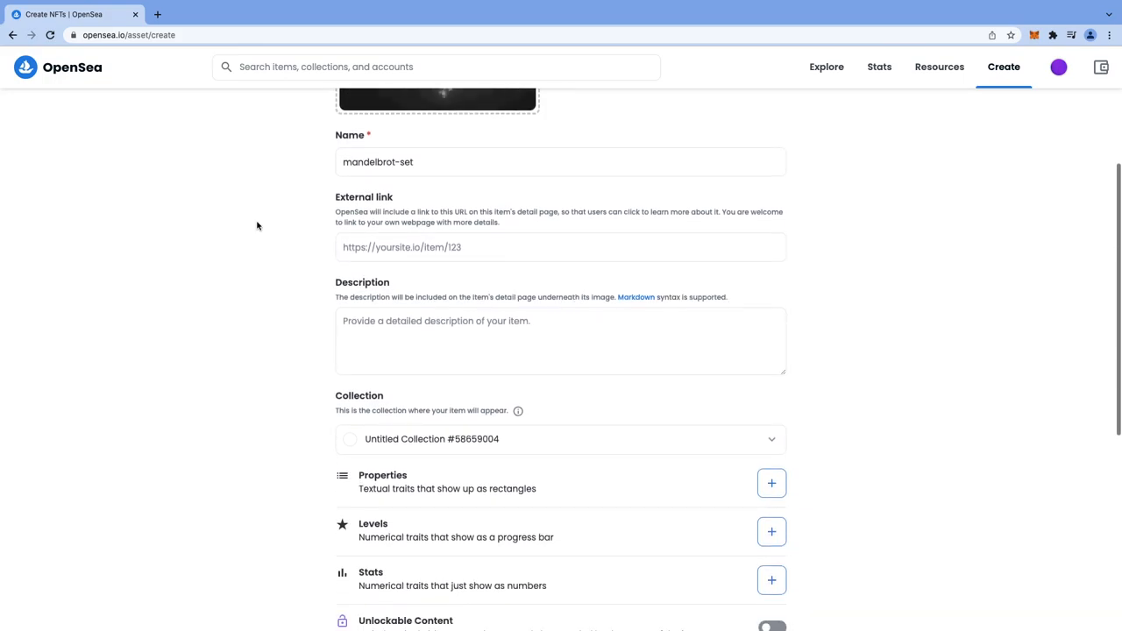
pyautogui.scroll(-3)
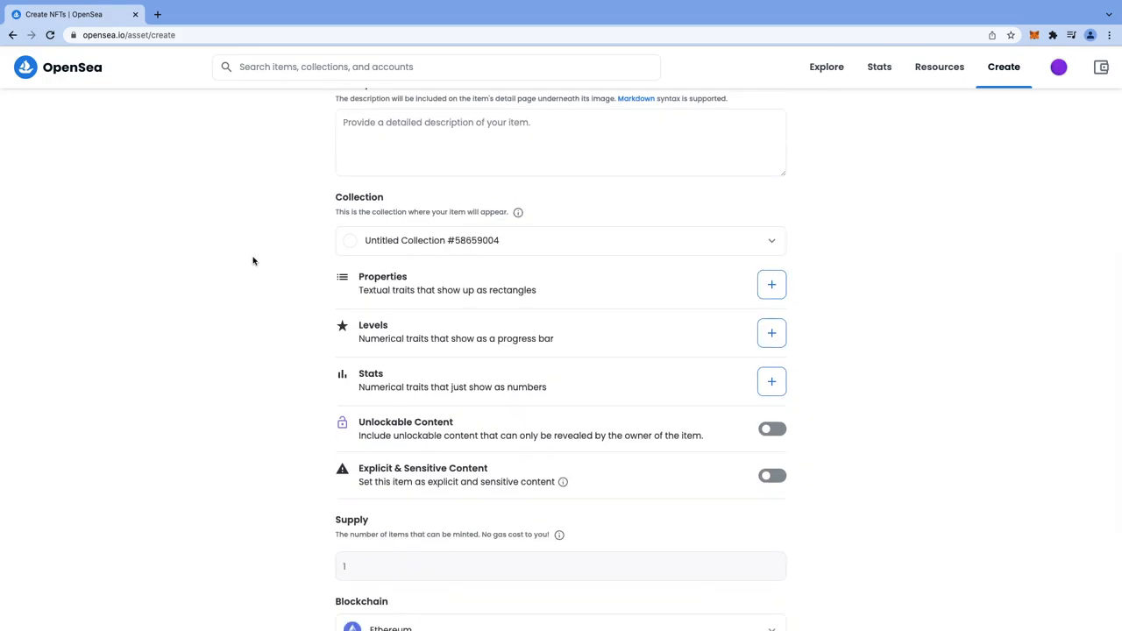
pyautogui.scroll(-3)
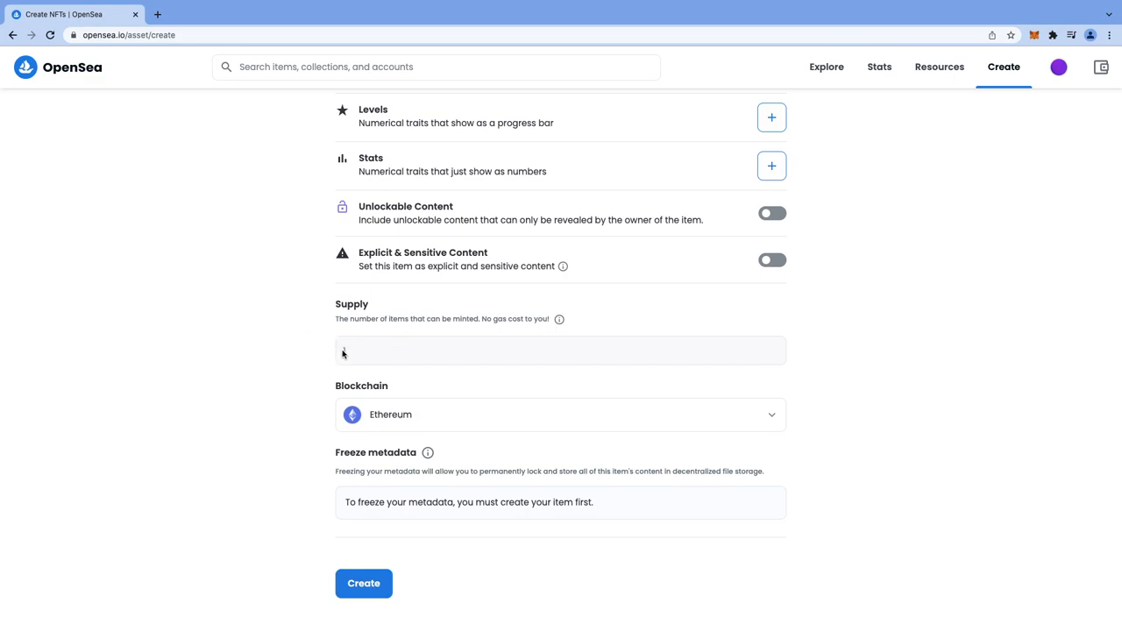
pyautogui.write('1')
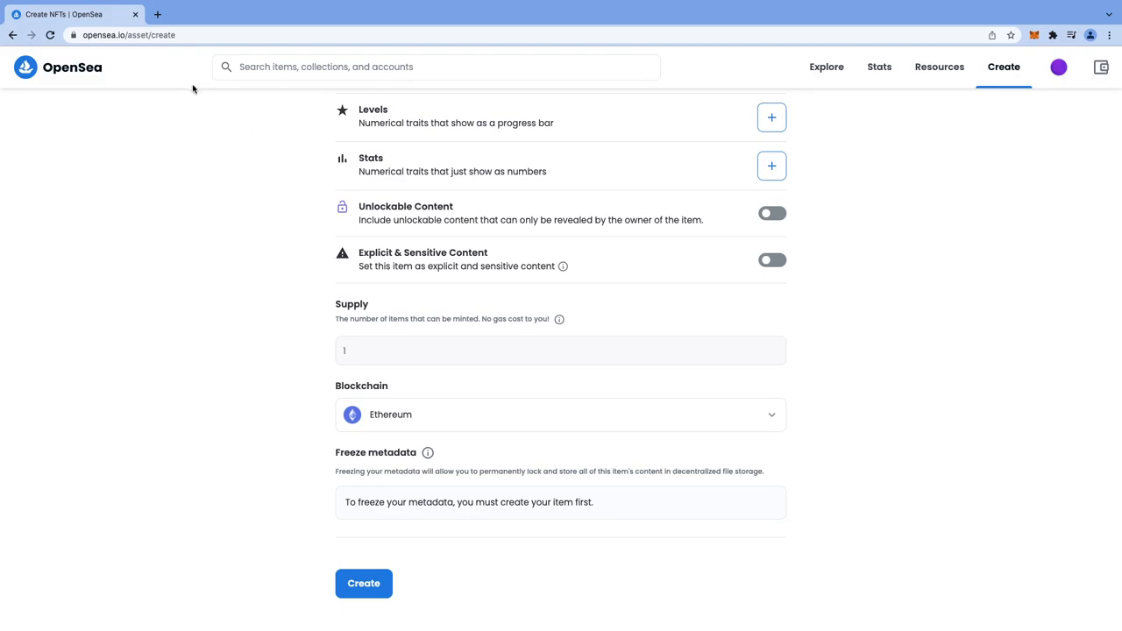
# - Add ?enable_supply=true to the page address, reload the form and upload the fractal image again
pyautogui.click(130, 35)
pyautogui.write('?enable_supply=true')
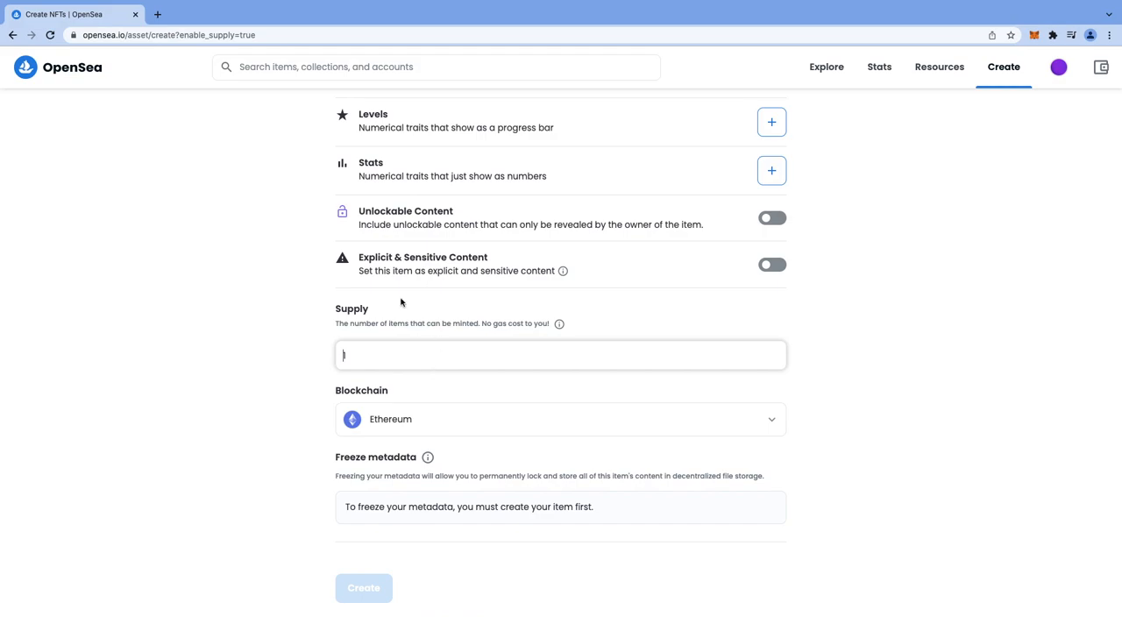
pyautogui.moveTo(393, 354)
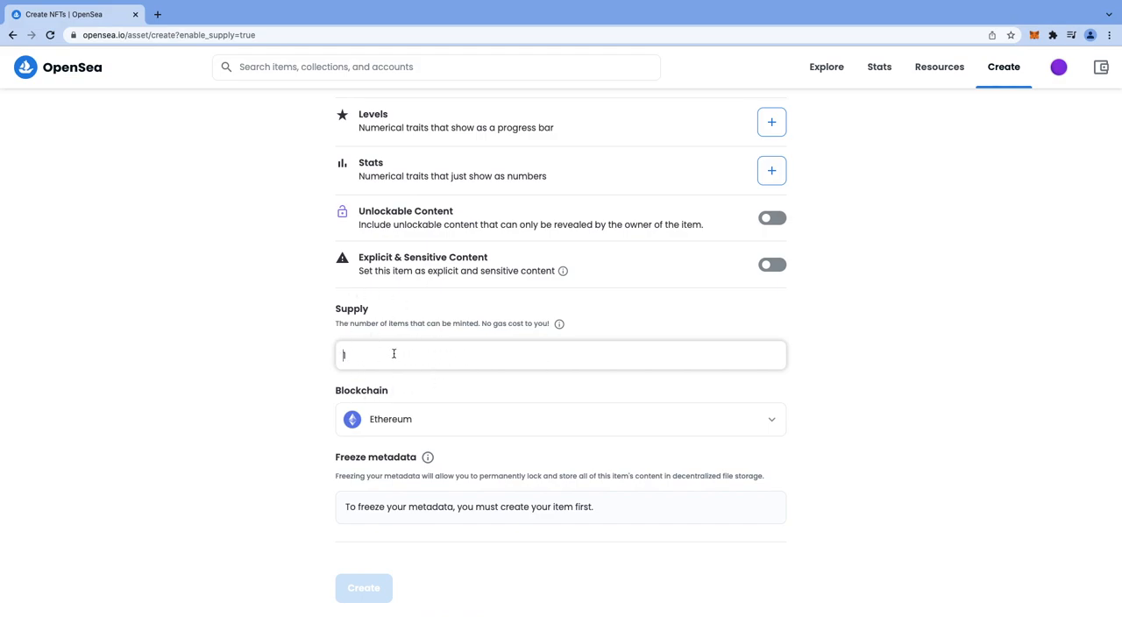
pyautogui.write('3')
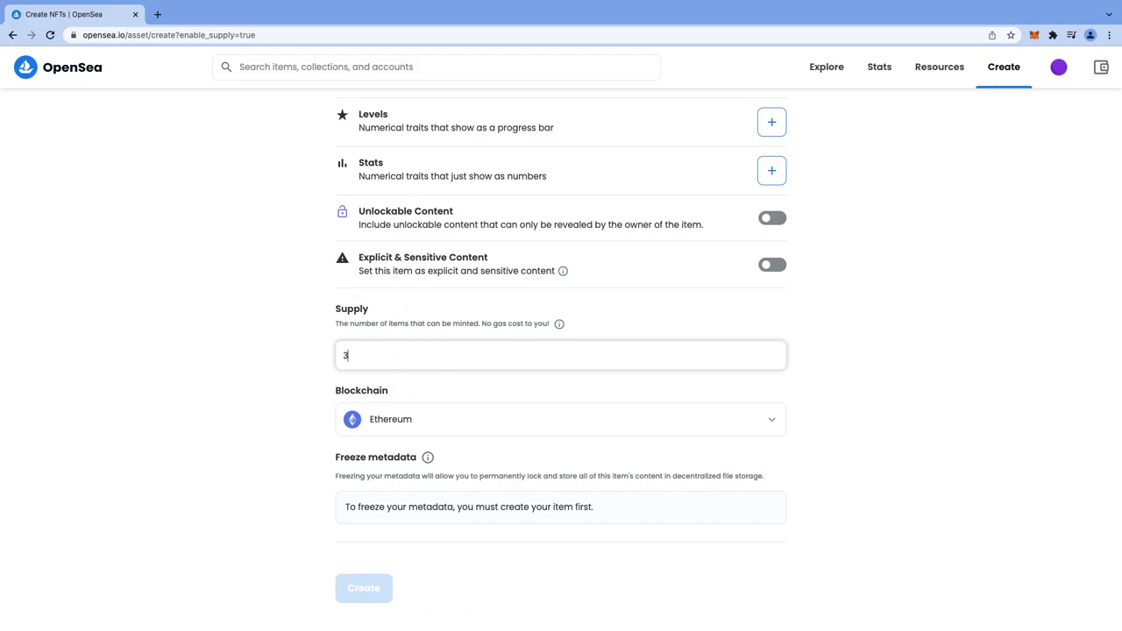
pyautogui.write('4')
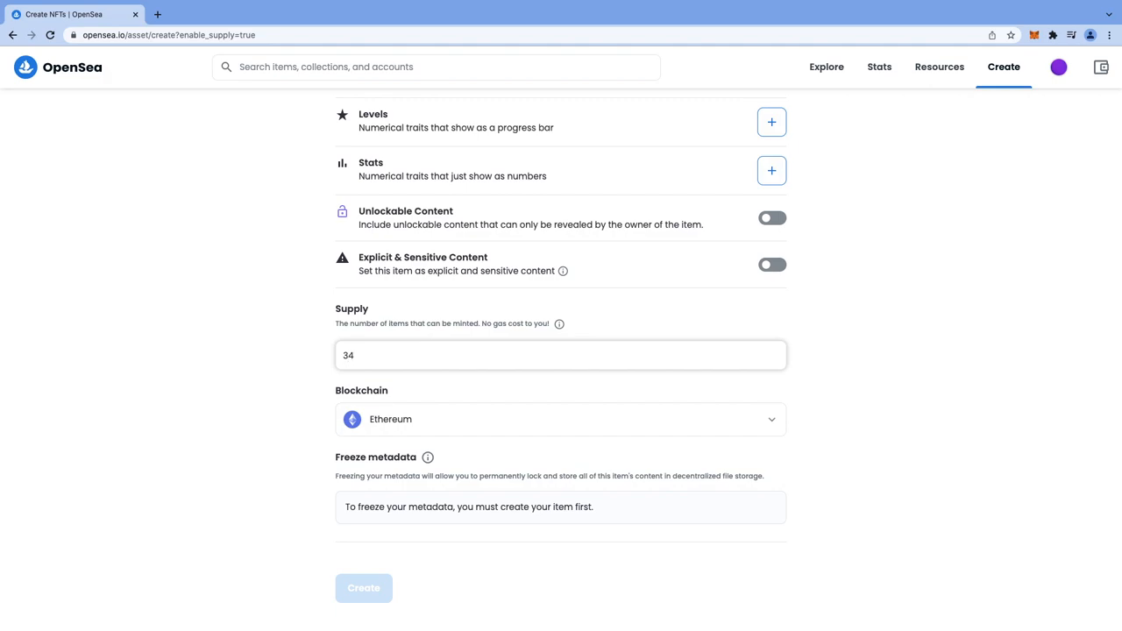
pyautogui.click(561, 354)
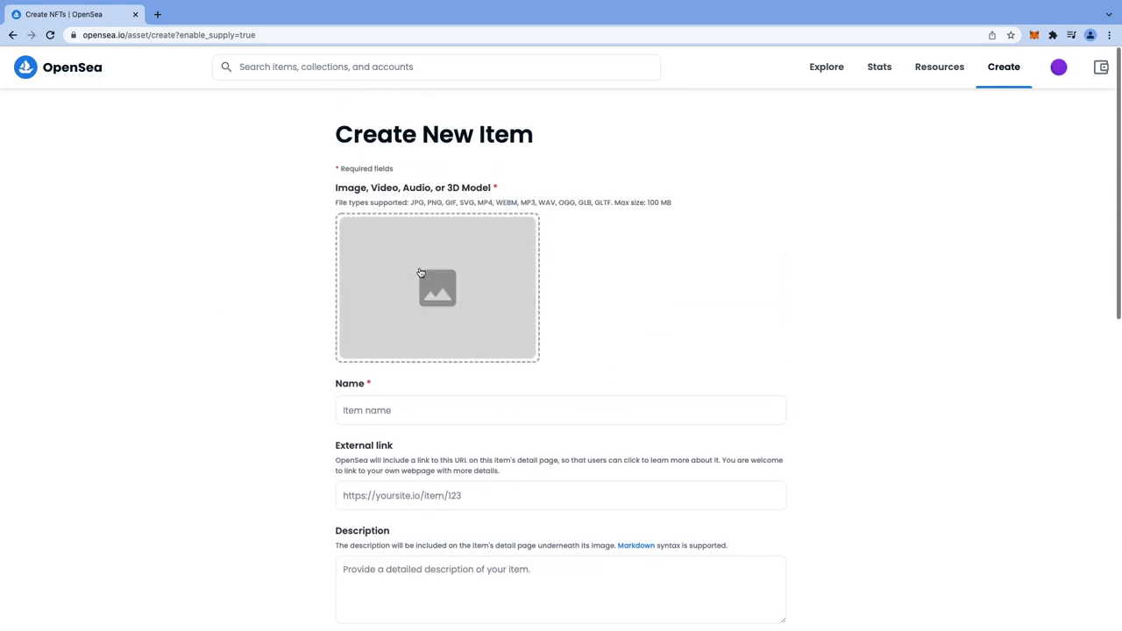
pyautogui.click(437, 288)
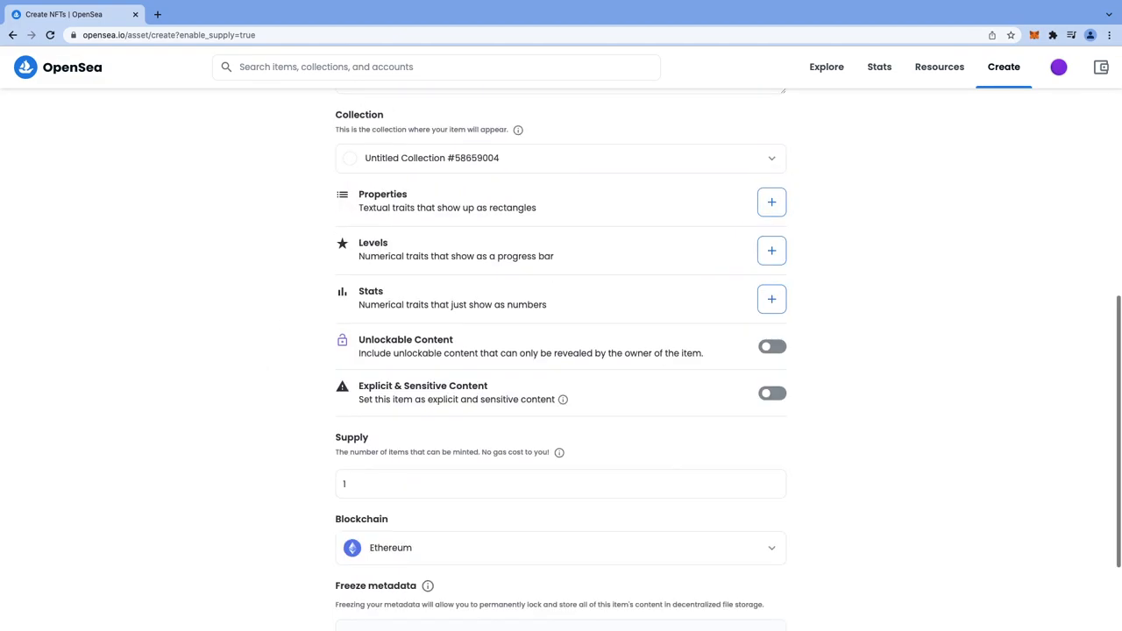
pyautogui.scroll(-3)
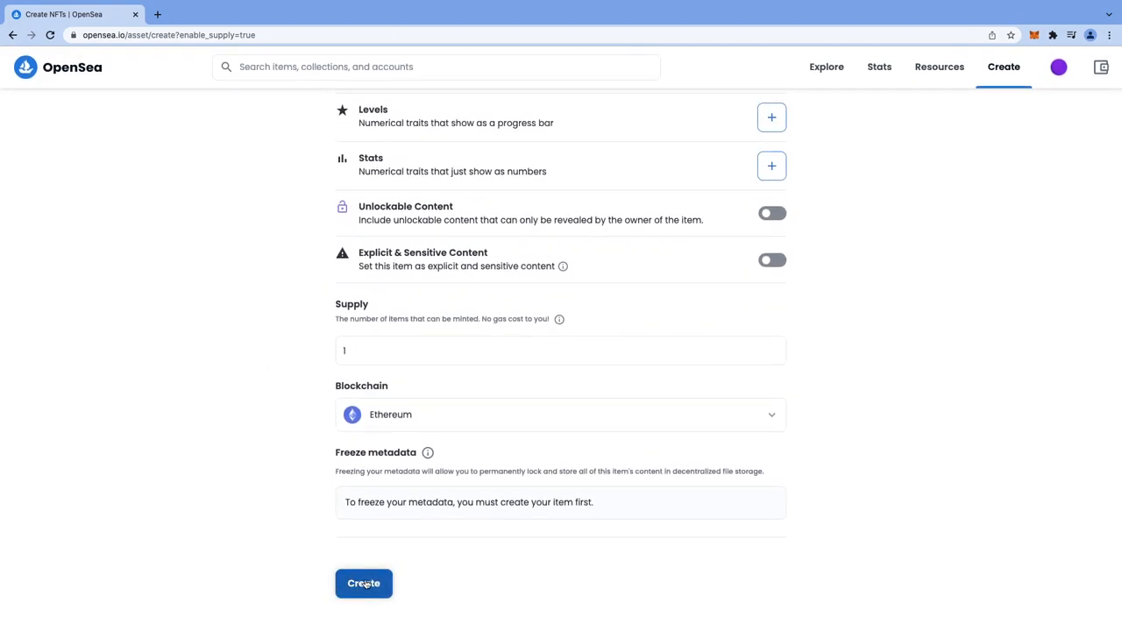
# - Create mandelbrot-set-1 past the reCAPTCHA, dismiss the confirmation and start its sale listing
pyautogui.click(363, 582)
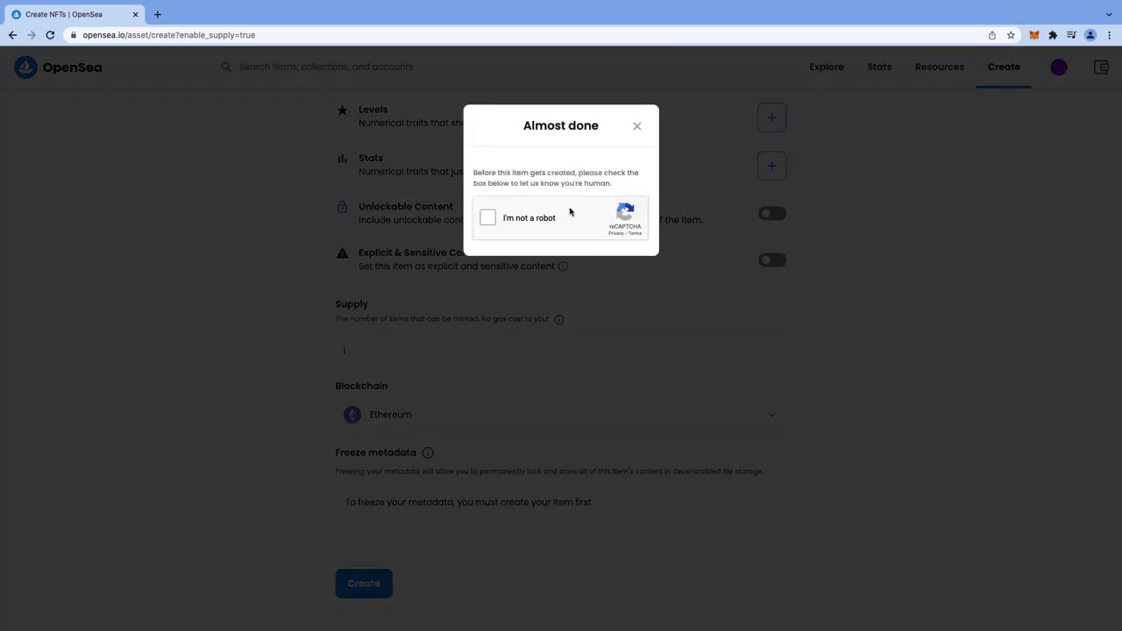
pyautogui.click(487, 217)
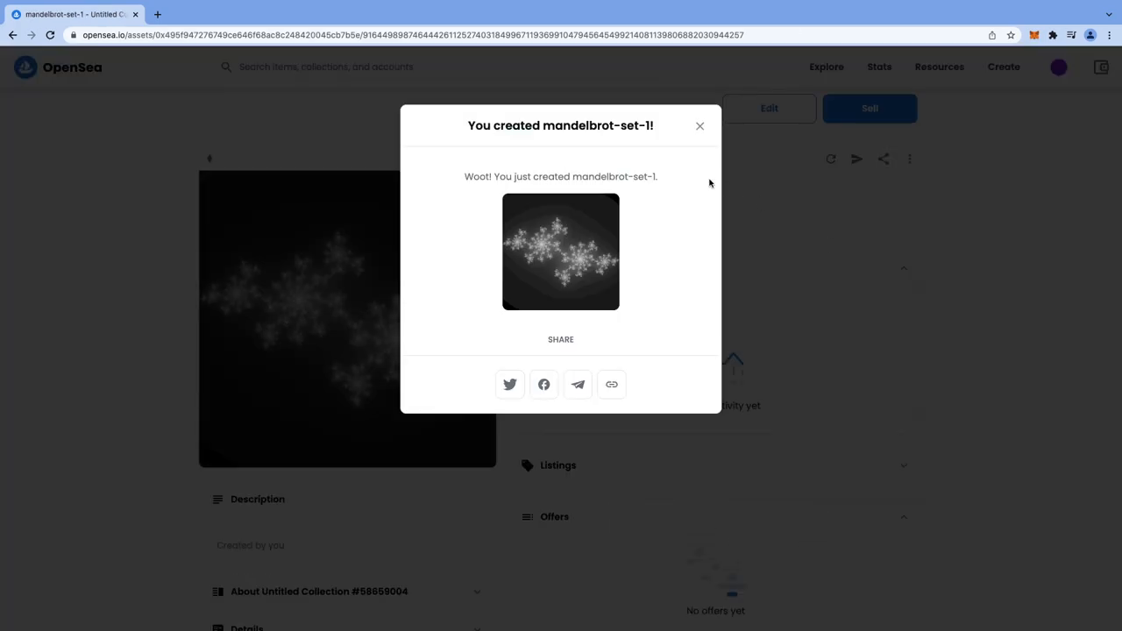
pyautogui.click(700, 126)
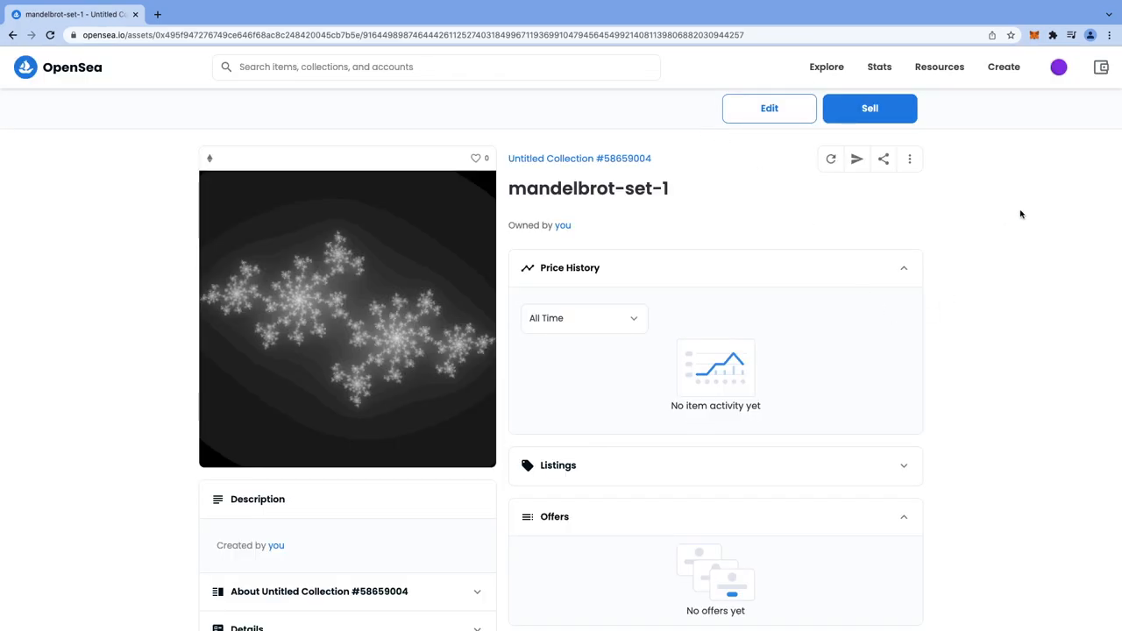
pyautogui.click(870, 109)
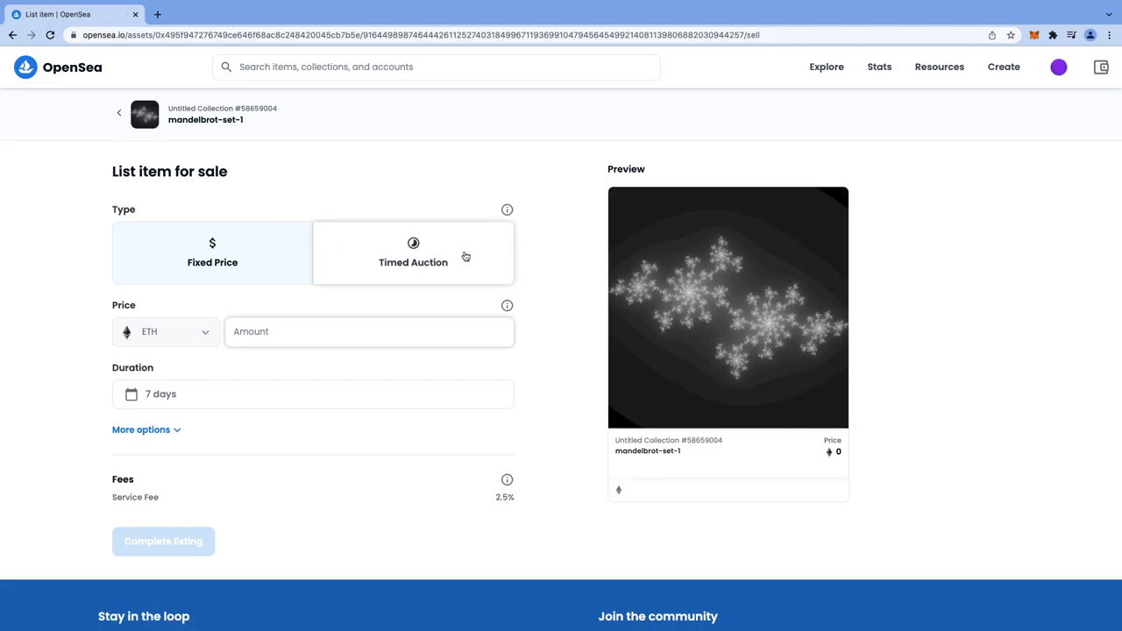
# - Make the sale a timed auction selling with declining price, starting at 2 ETH
pyautogui.click(414, 252)
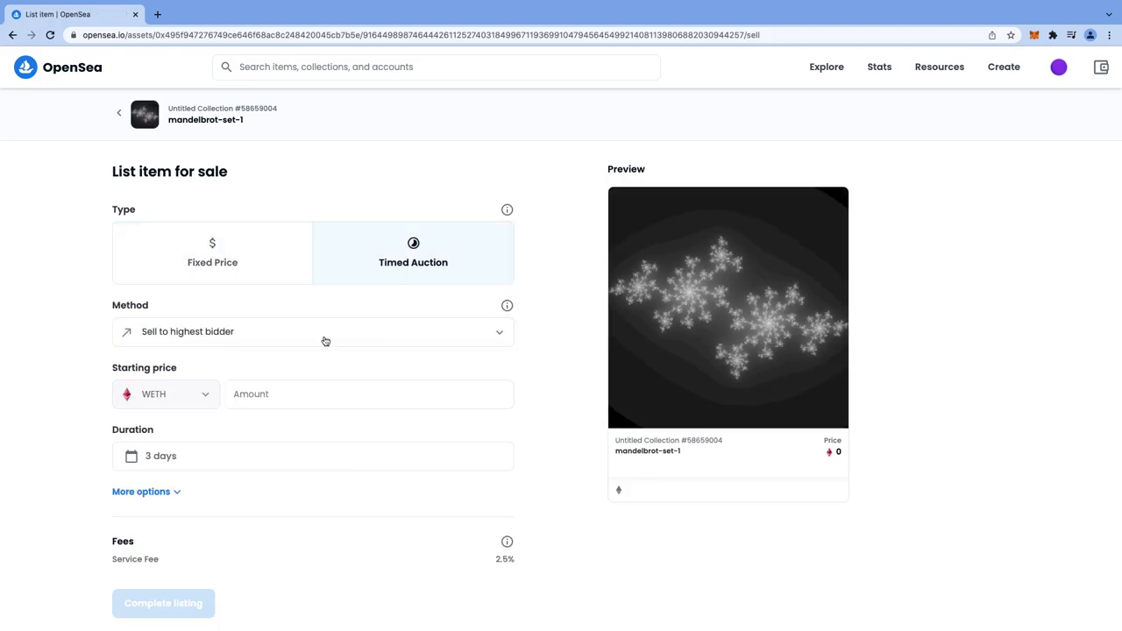
pyautogui.scroll(-3)
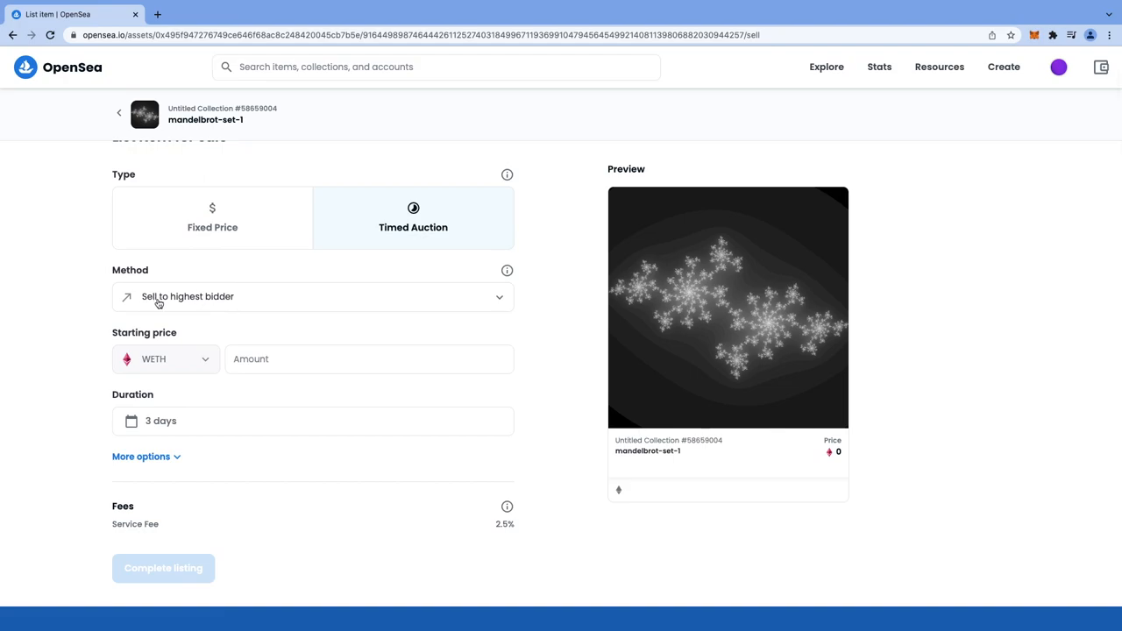
pyautogui.click(312, 296)
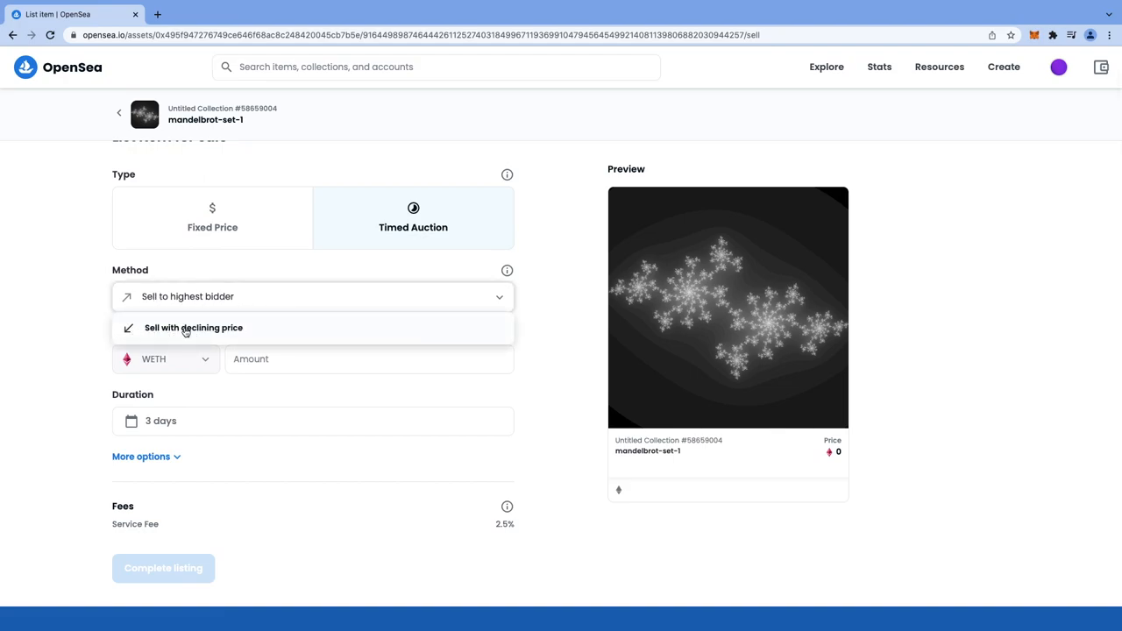
pyautogui.moveTo(225, 327)
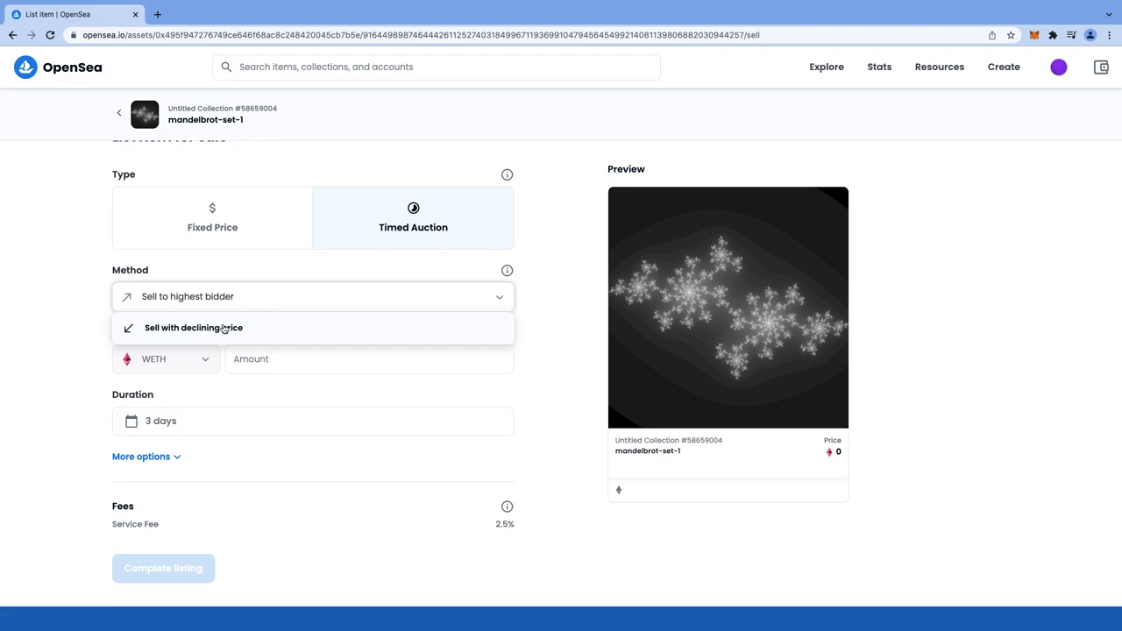
pyautogui.click(193, 328)
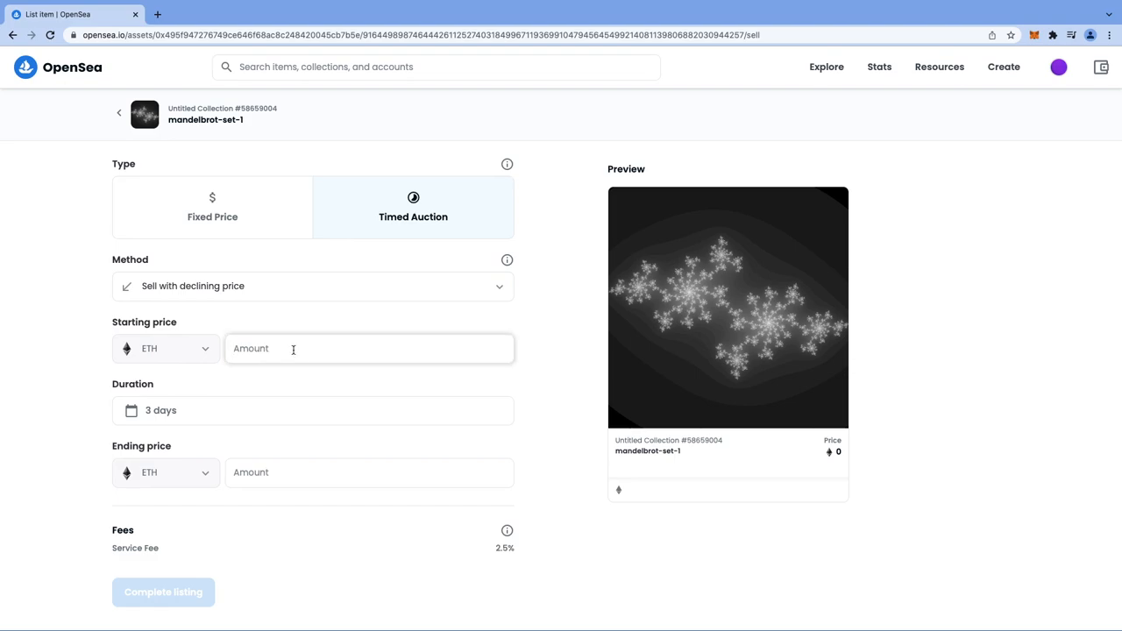
pyautogui.write('2')
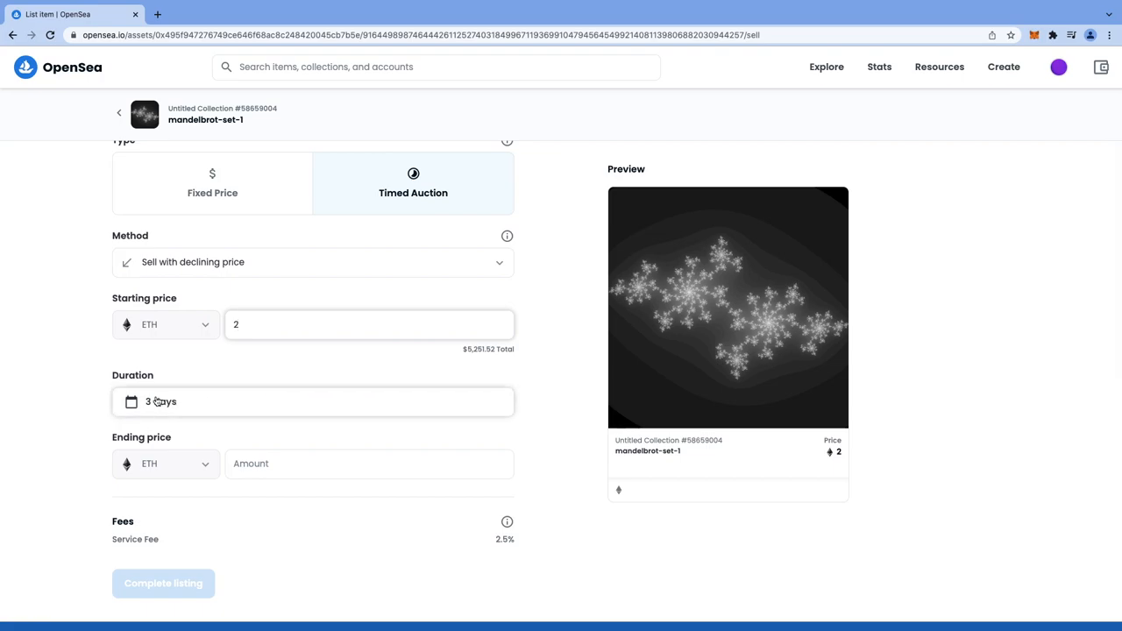
# - Set the duration from March 12 to April 3, 2022 and the ending price to 0.5 ETH
pyautogui.click(312, 402)
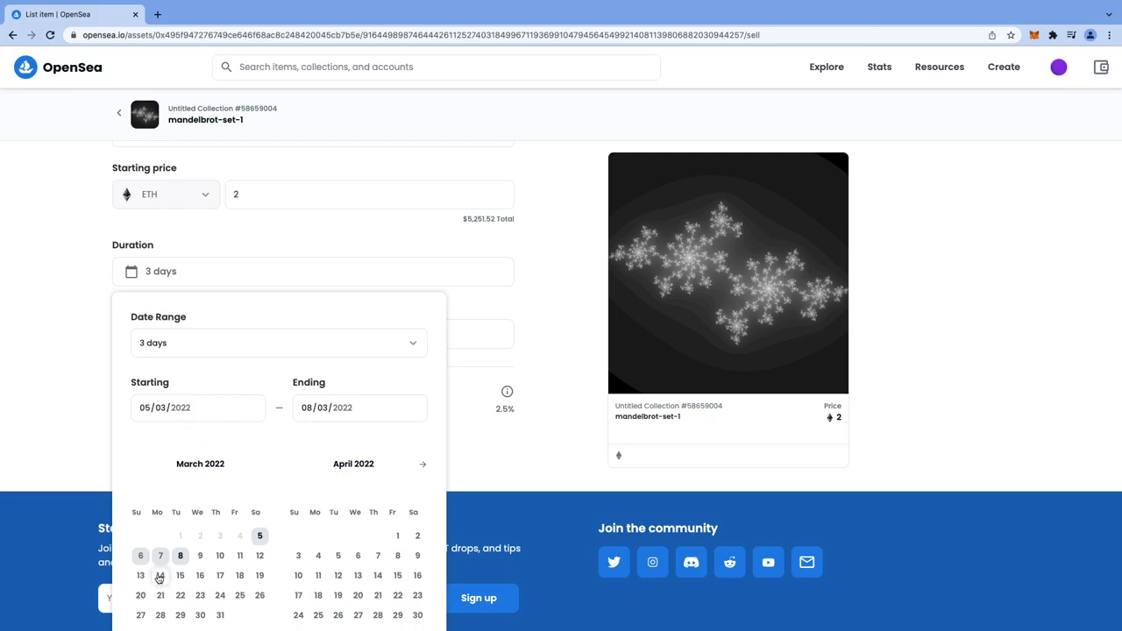
pyautogui.click(305, 406)
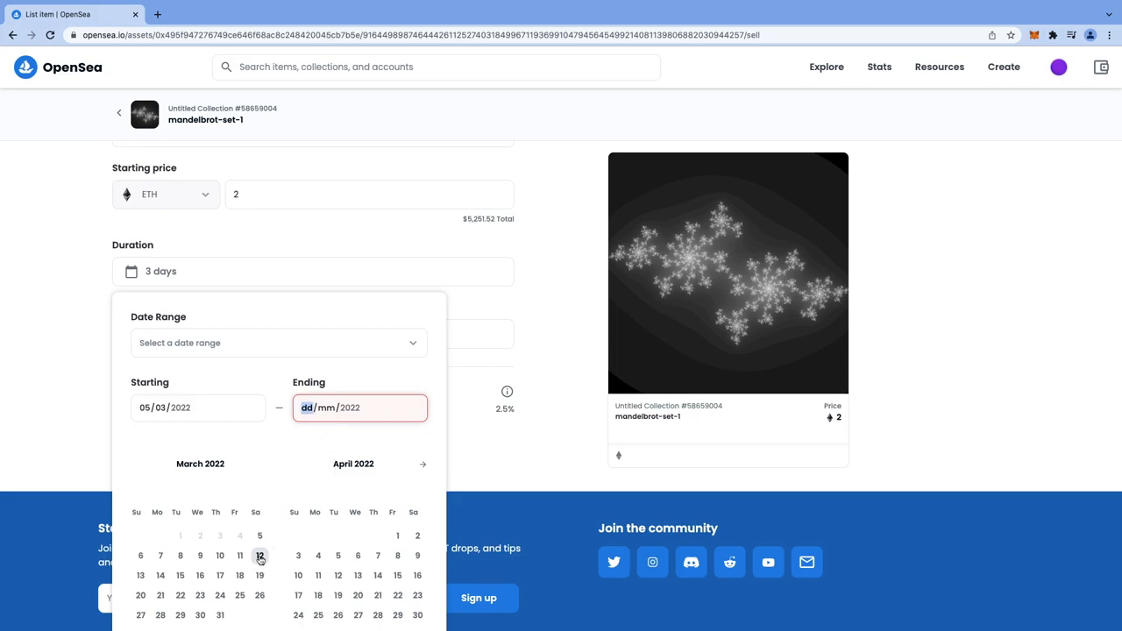
pyautogui.moveTo(305, 554)
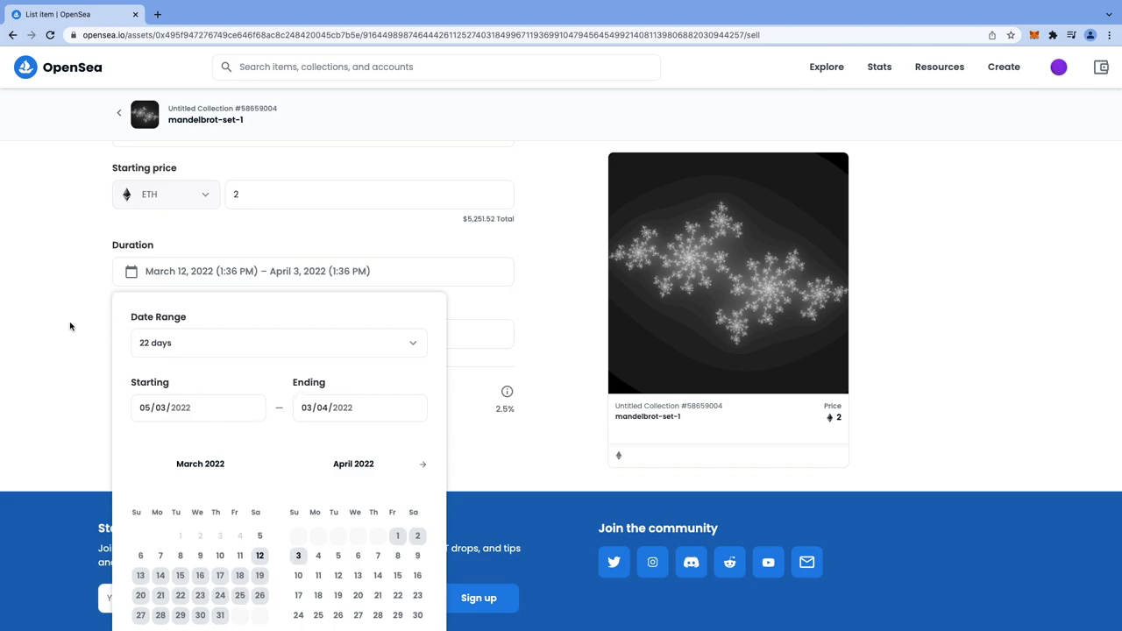
pyautogui.click(247, 191)
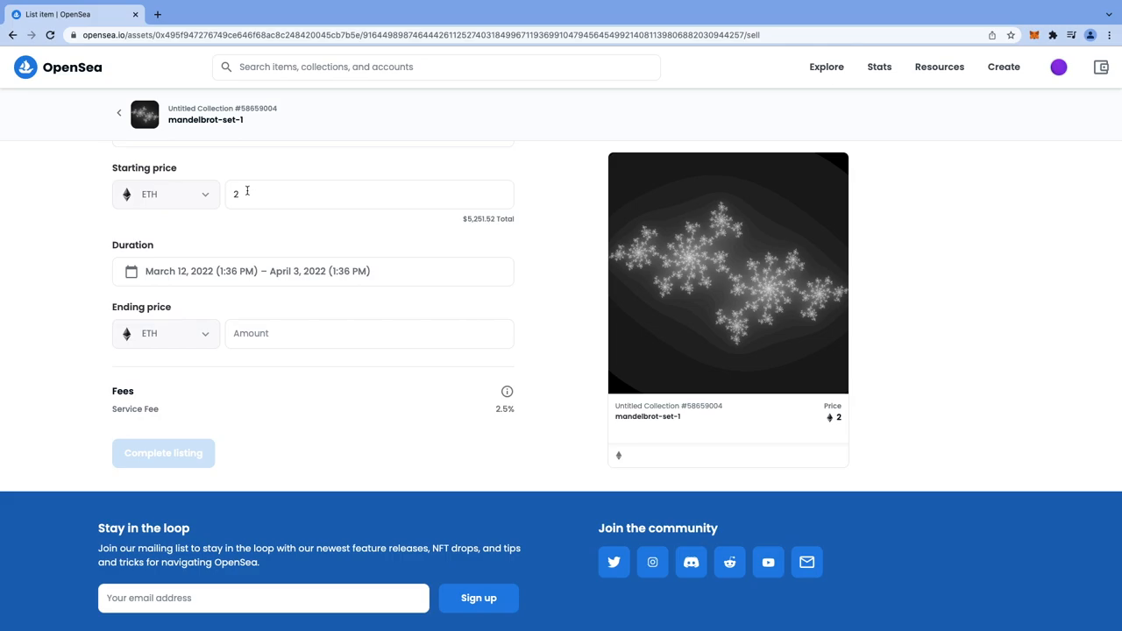
pyautogui.click(369, 333)
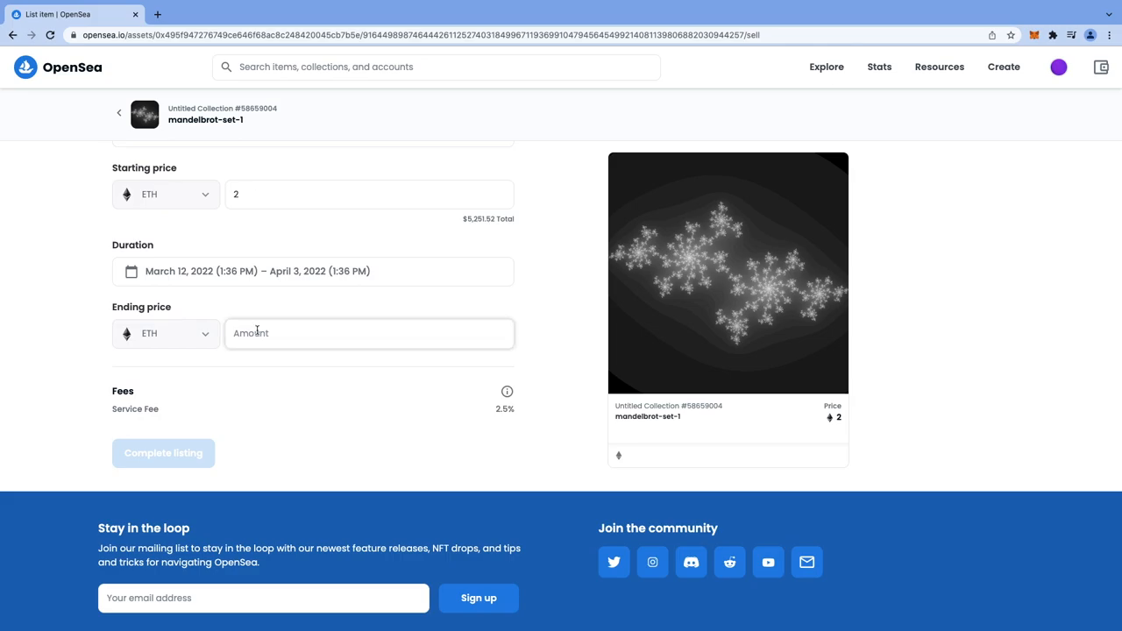
pyautogui.write('0.5')
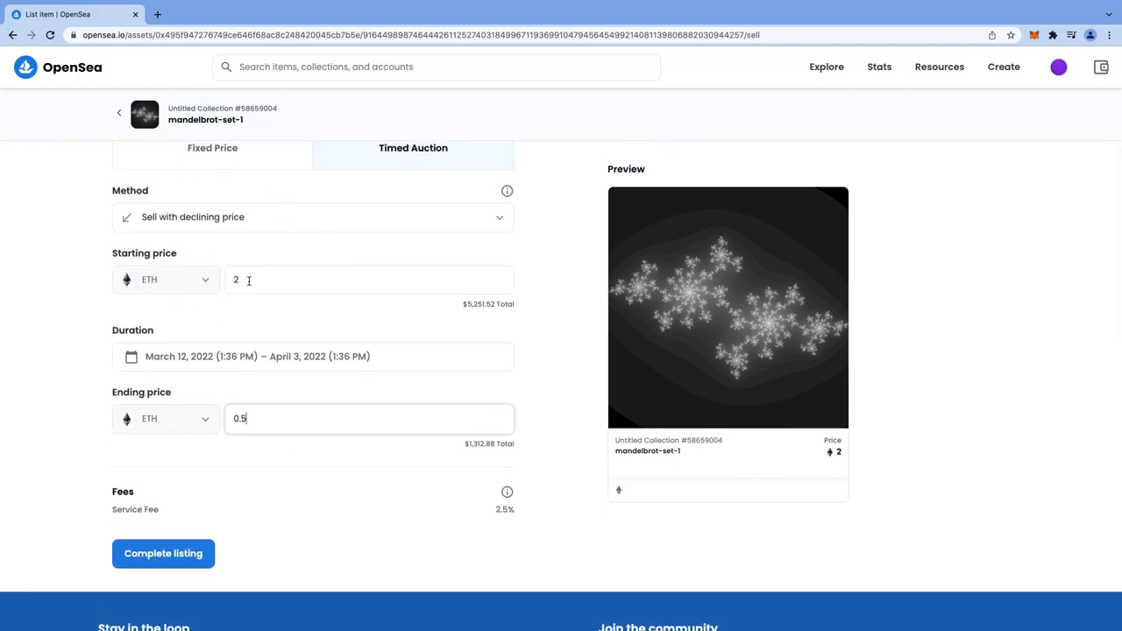
pyautogui.moveTo(406, 356)
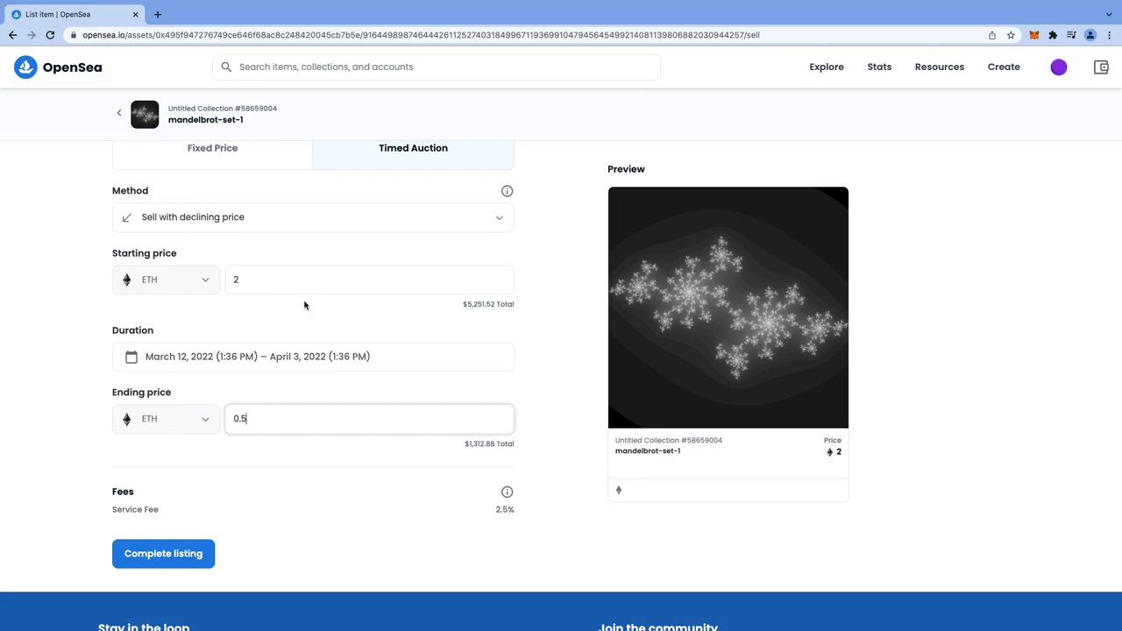
pyautogui.moveTo(133, 438)
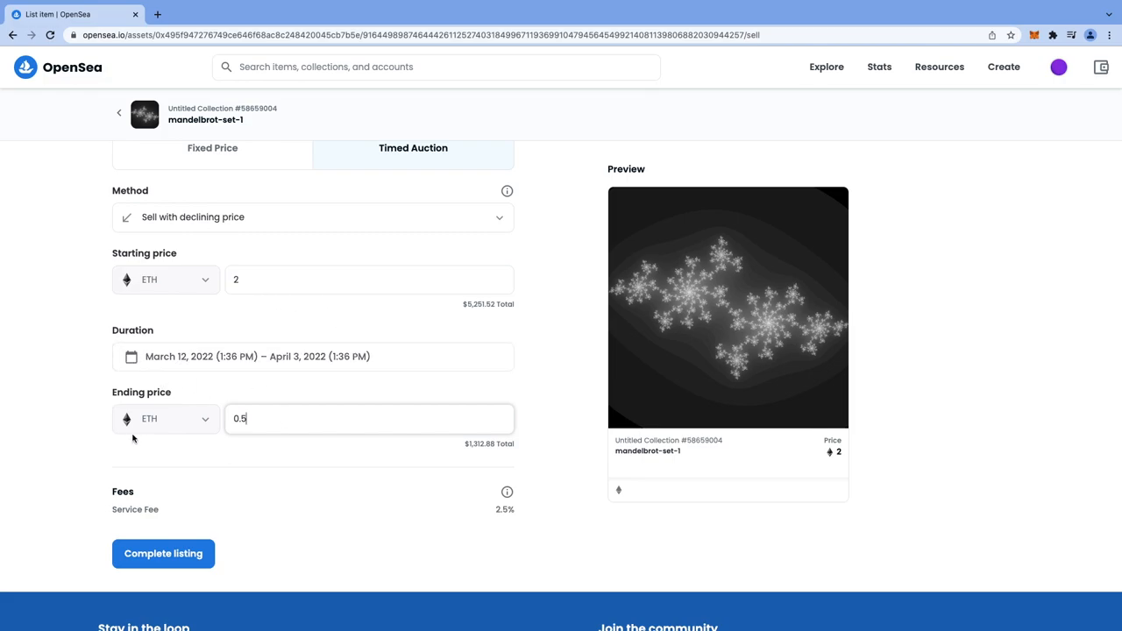
pyautogui.moveTo(221, 400)
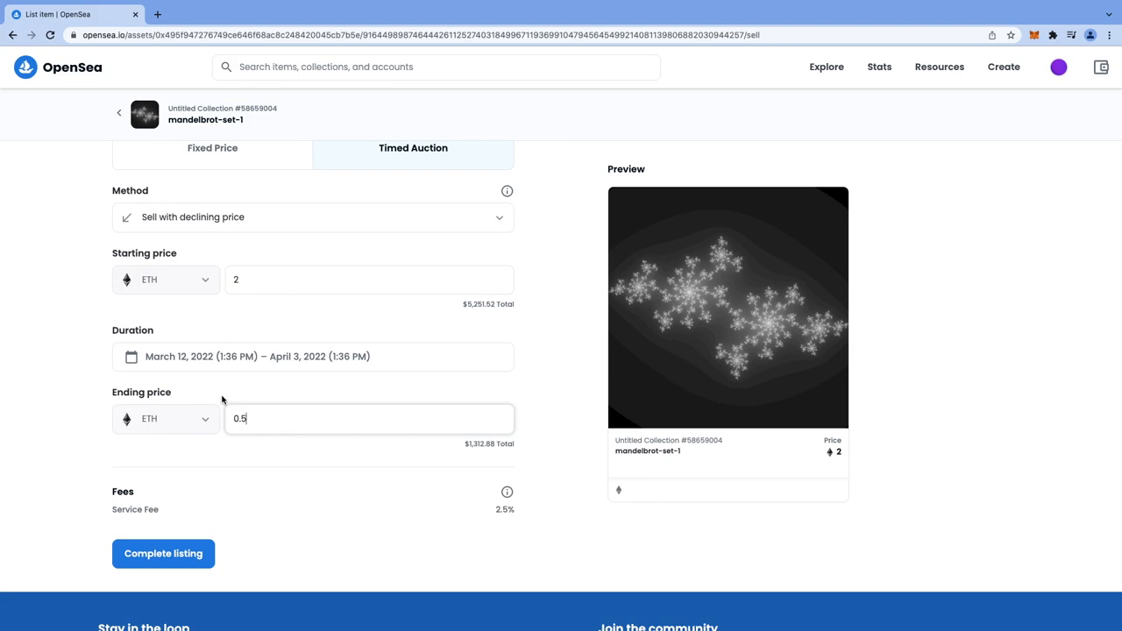
pyautogui.moveTo(238, 396)
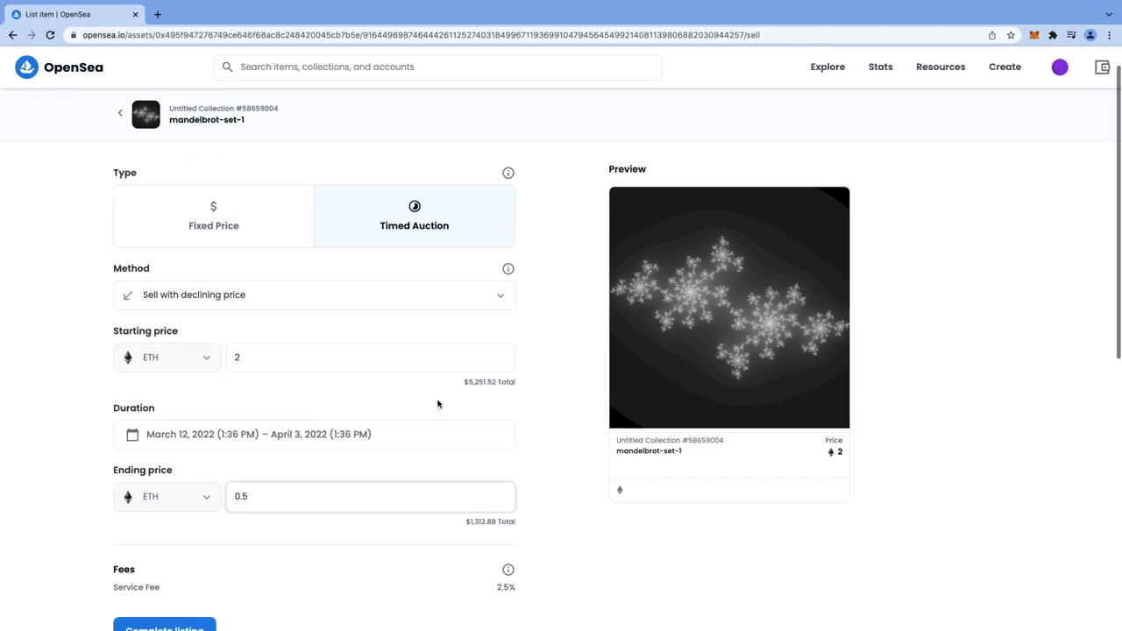
pyautogui.scroll(-3)
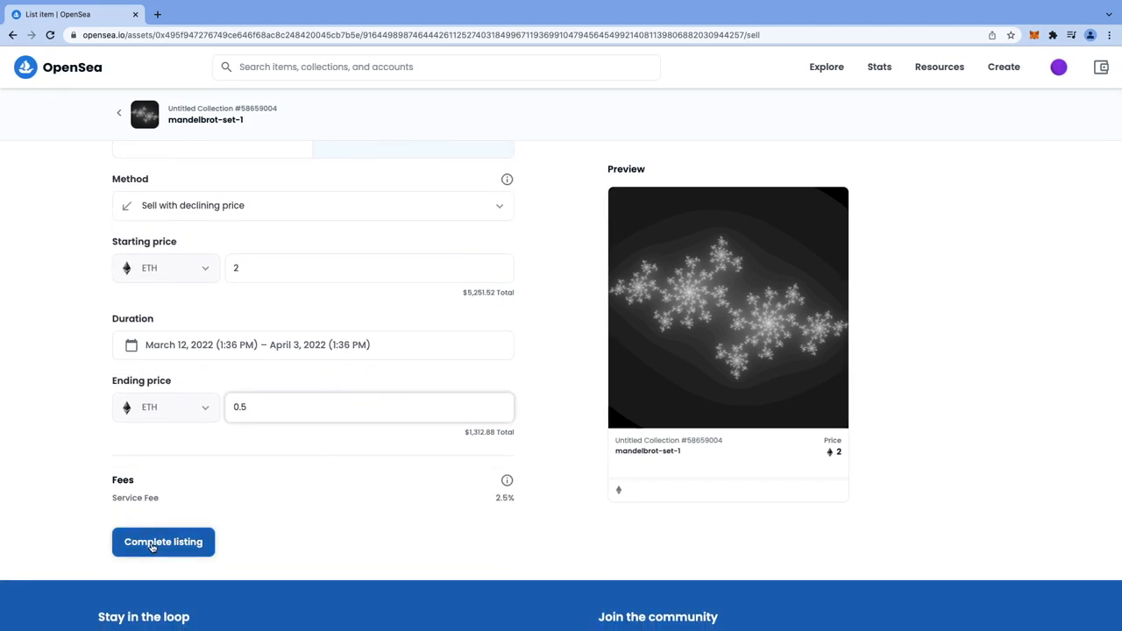
# - Submit the listing and reject the MetaMask request reporting insufficient funds
pyautogui.click(163, 541)
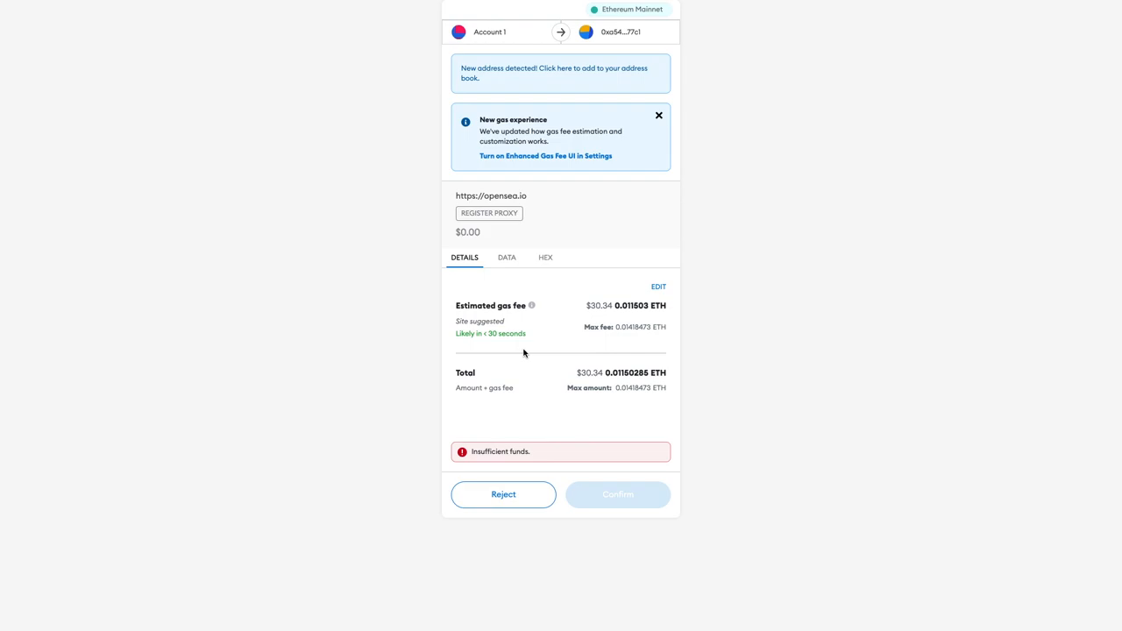
pyautogui.moveTo(610, 496)
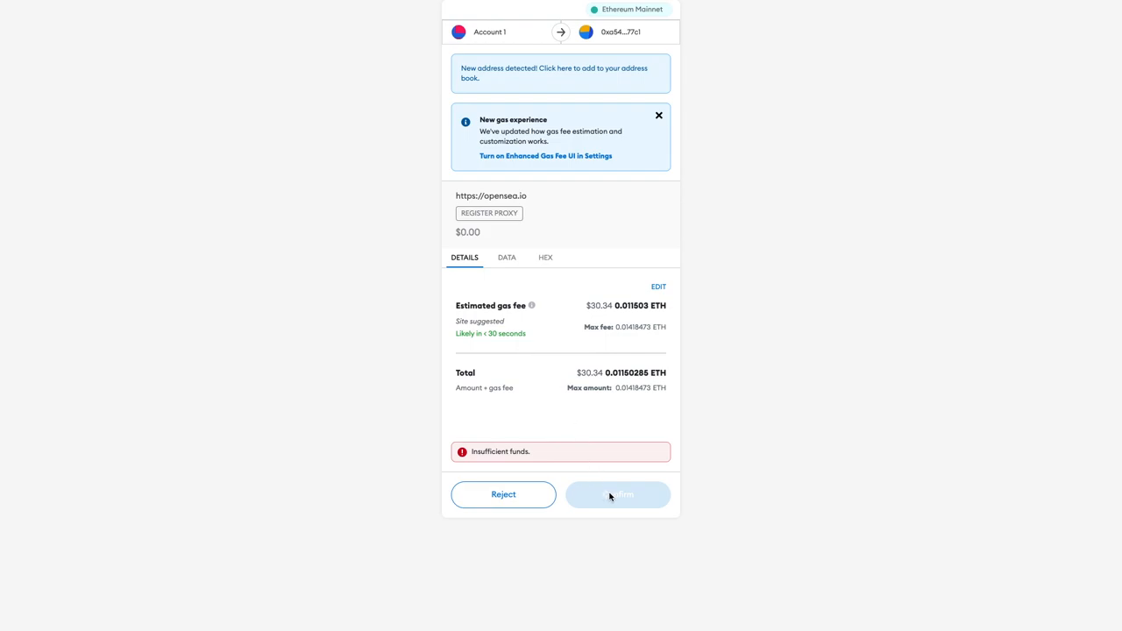
pyautogui.moveTo(503, 494)
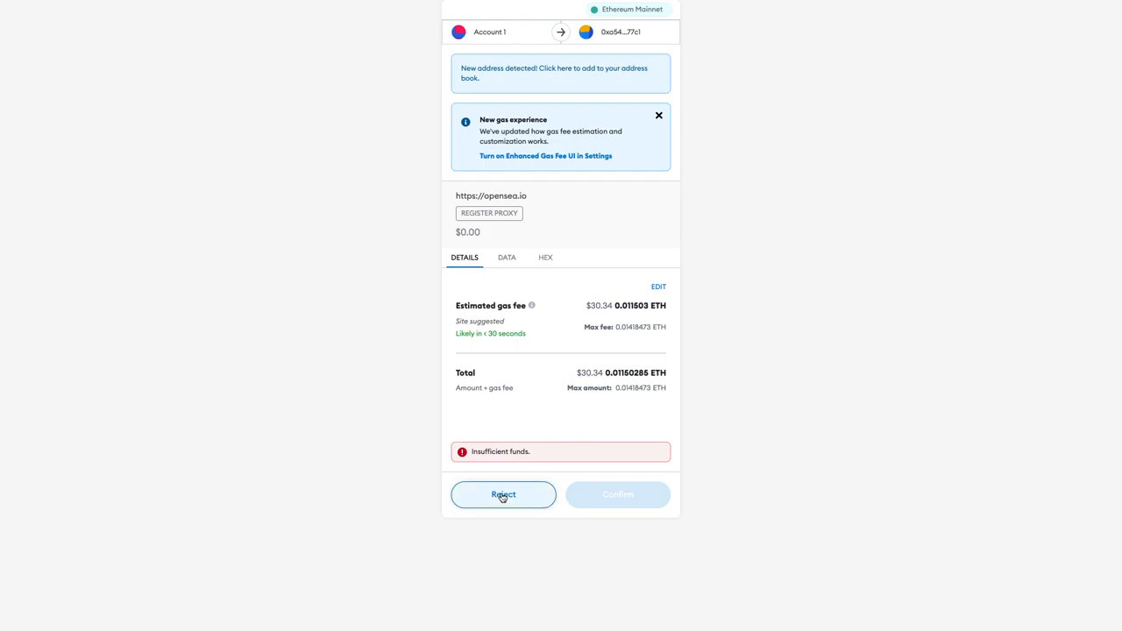
pyautogui.click(503, 494)
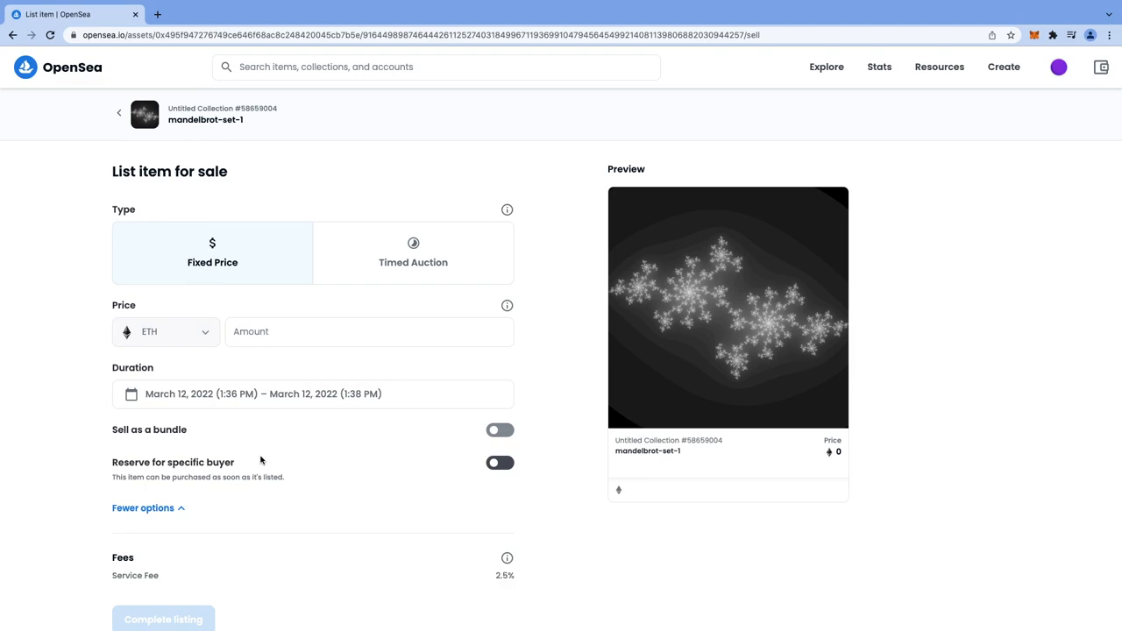
# - Choose Timed Auction with the Sell with declining price method again on the reset form
pyautogui.click(413, 253)
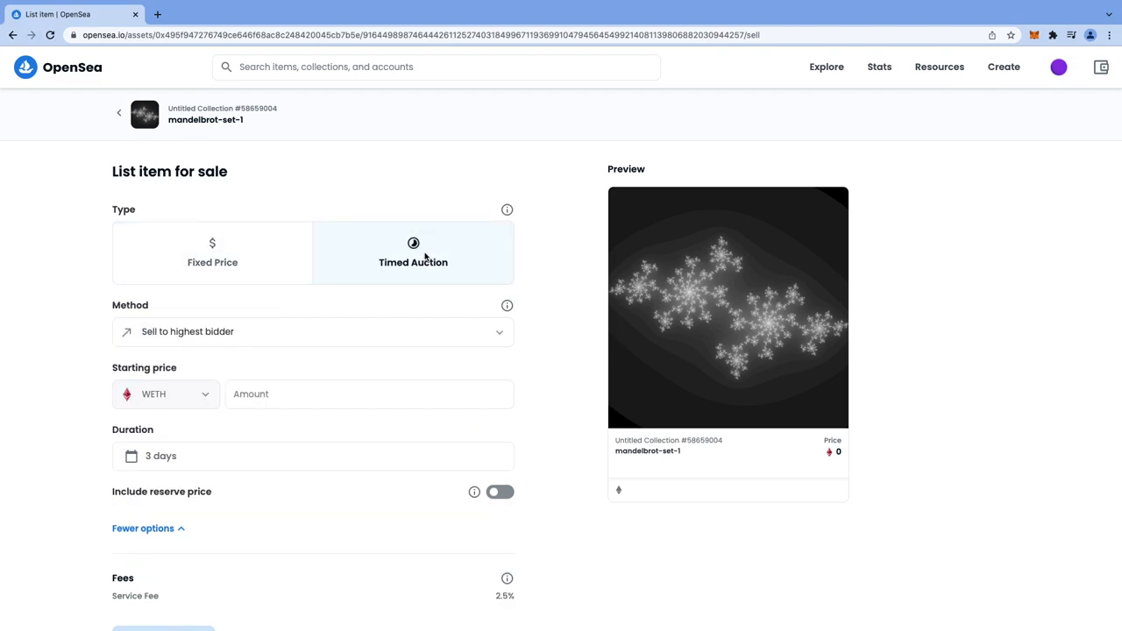
pyautogui.click(312, 331)
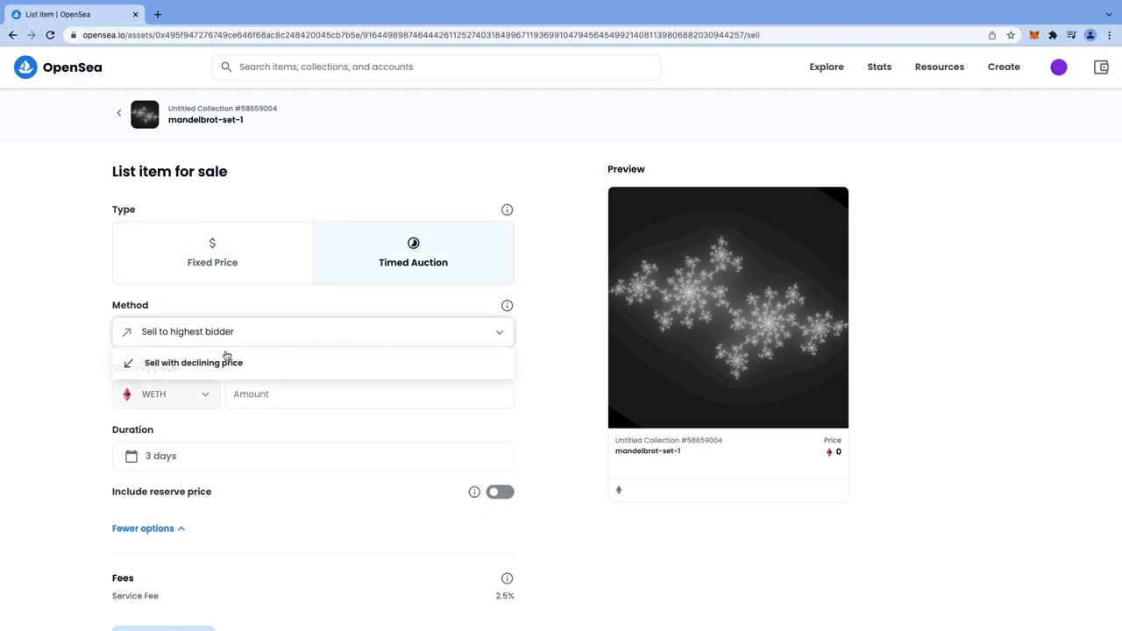
pyautogui.click(193, 361)
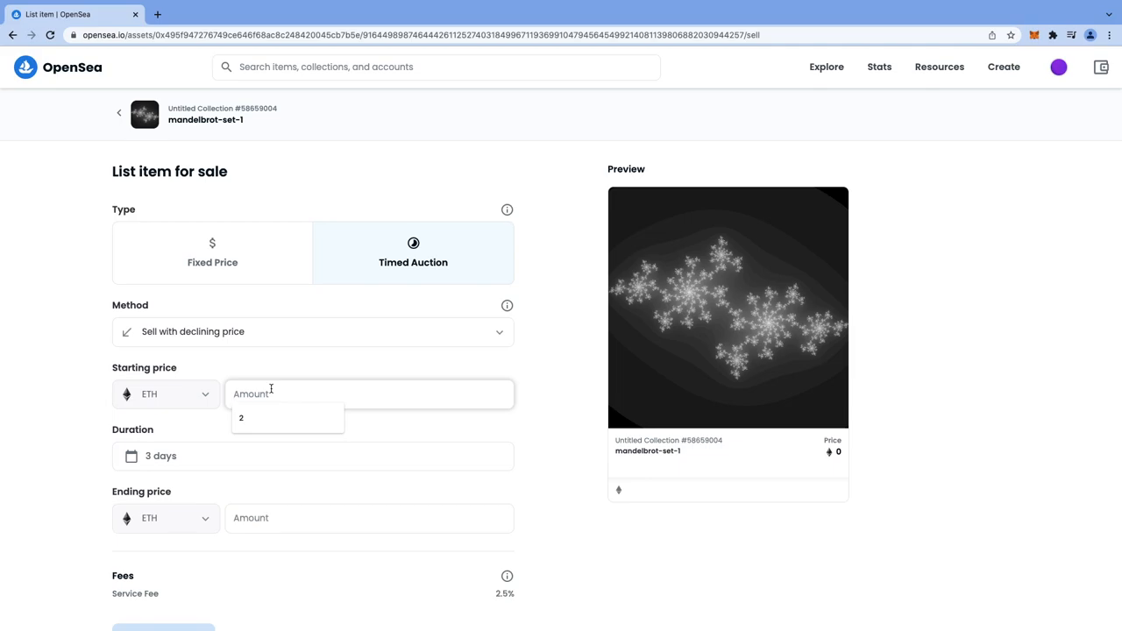